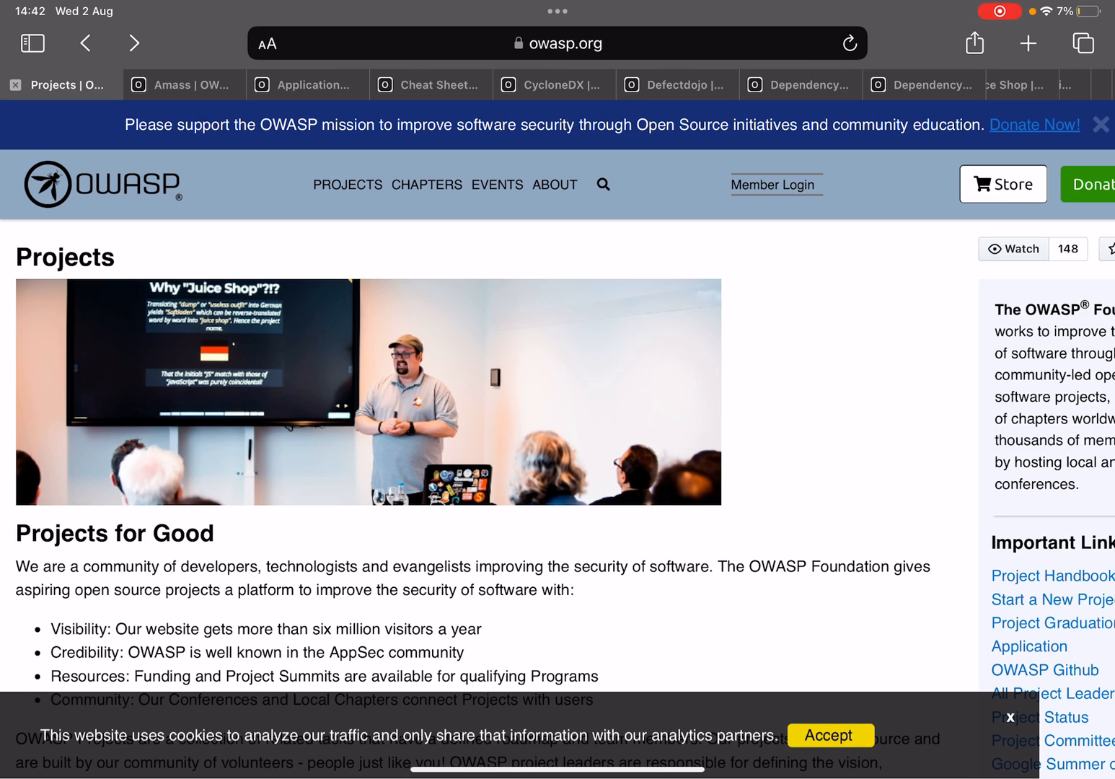
# - Scroll the OWASP Projects page down to the 'OWASP Projects, the SDLC, and the Security Wayfinder' heading
pyautogui.scroll(-3)
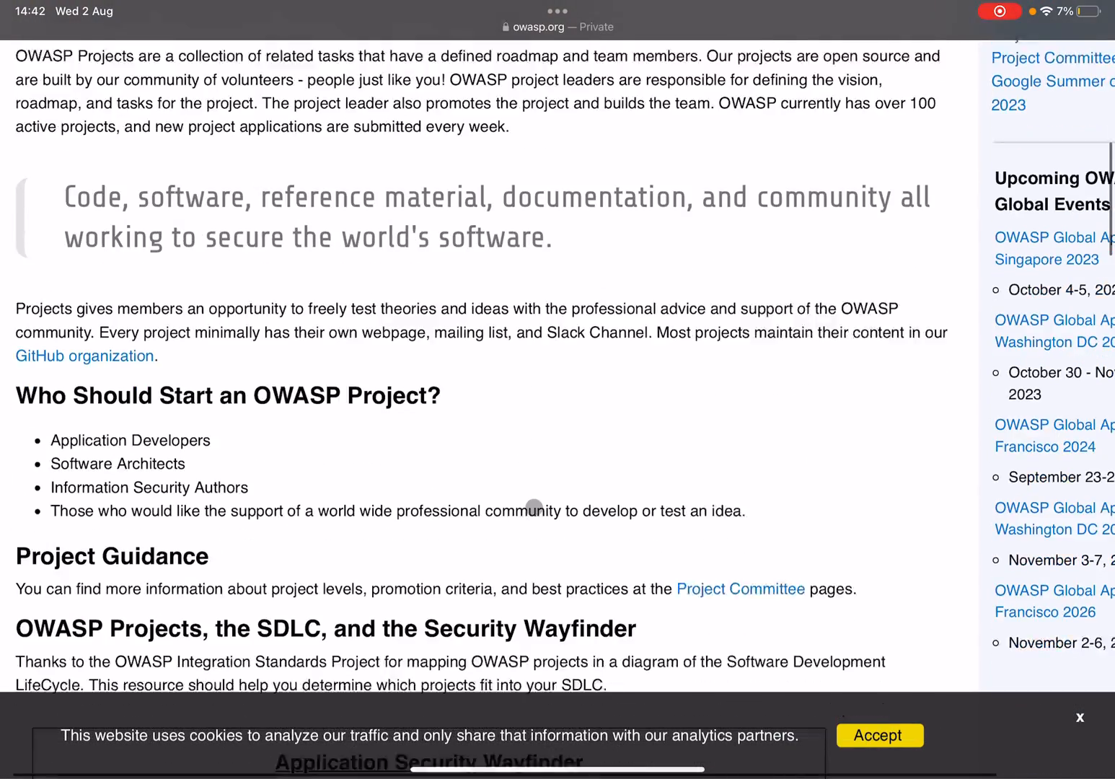
pyautogui.scroll(-3)
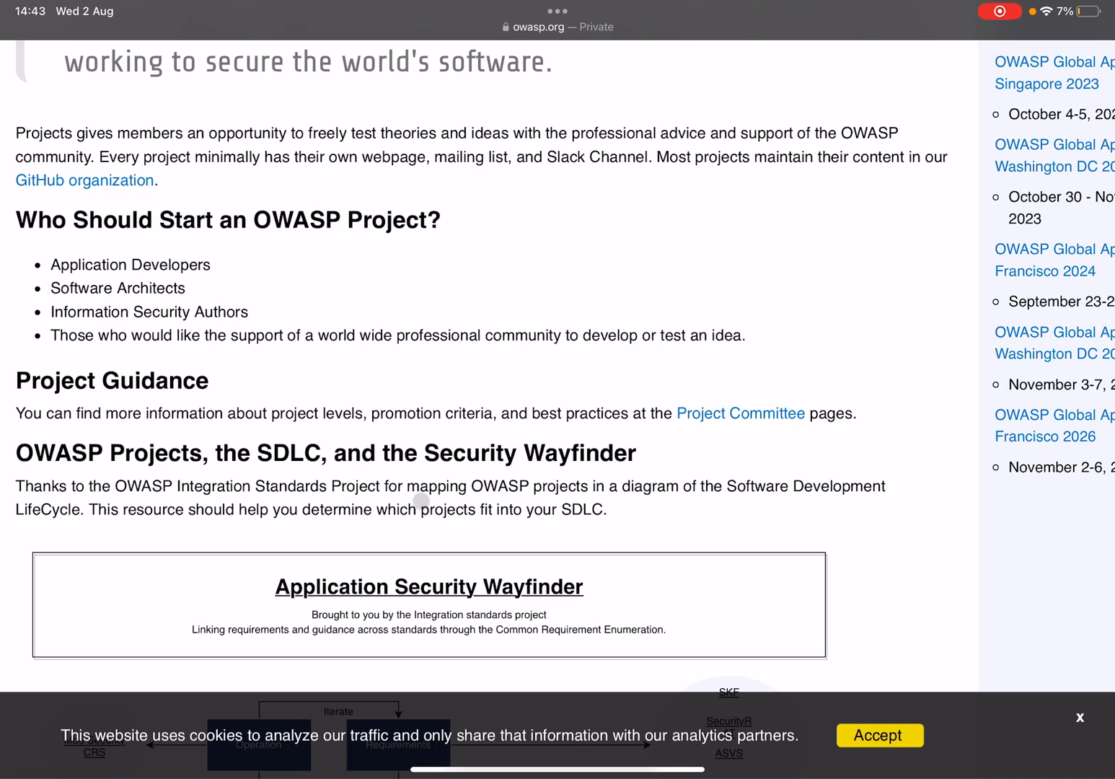
pyautogui.moveTo(545, 436)
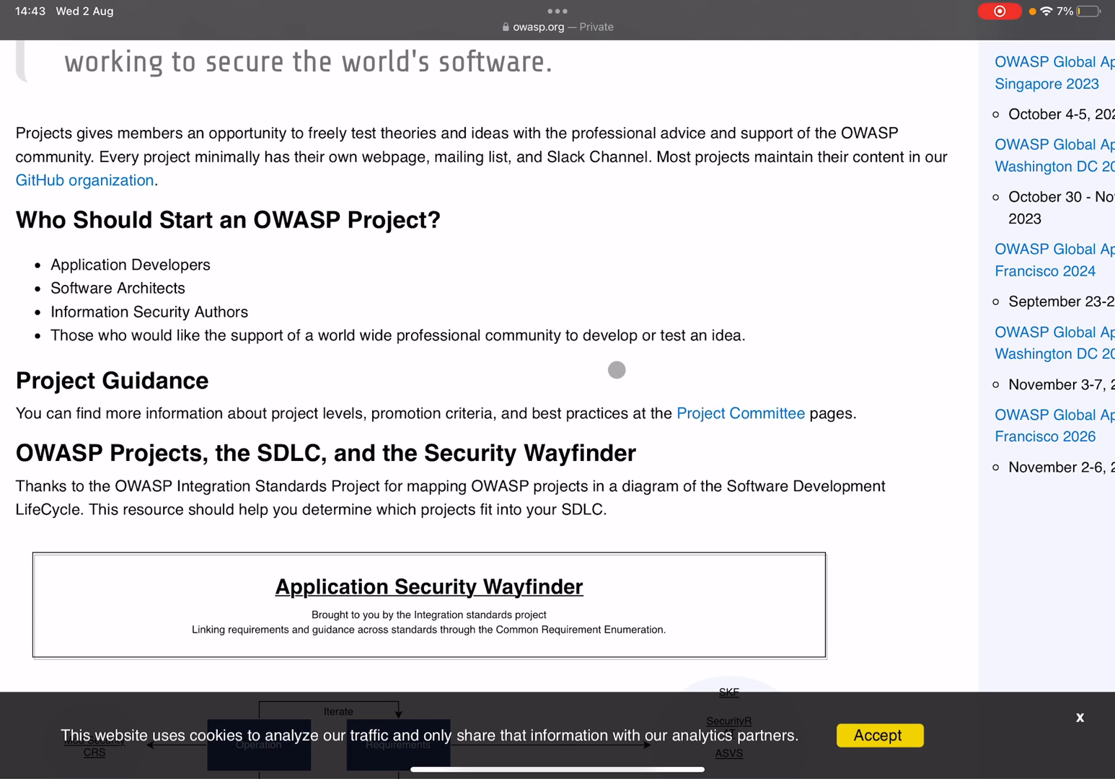
pyautogui.scroll(-3)
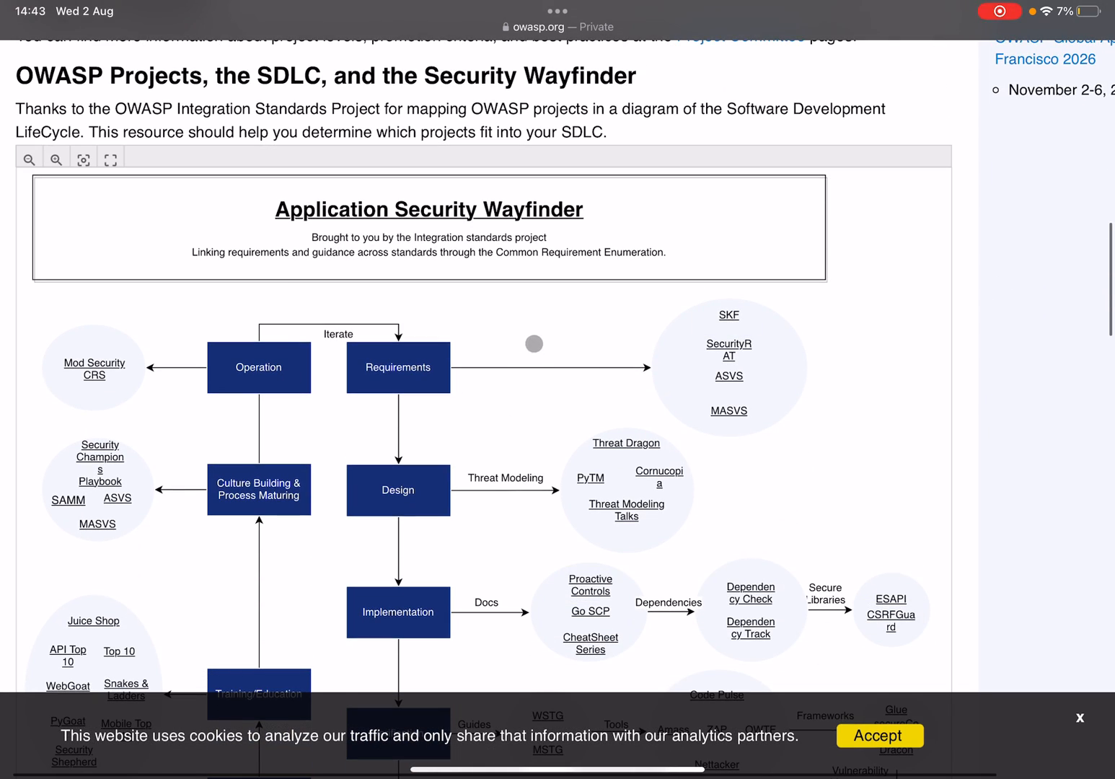
pyautogui.scroll(-3)
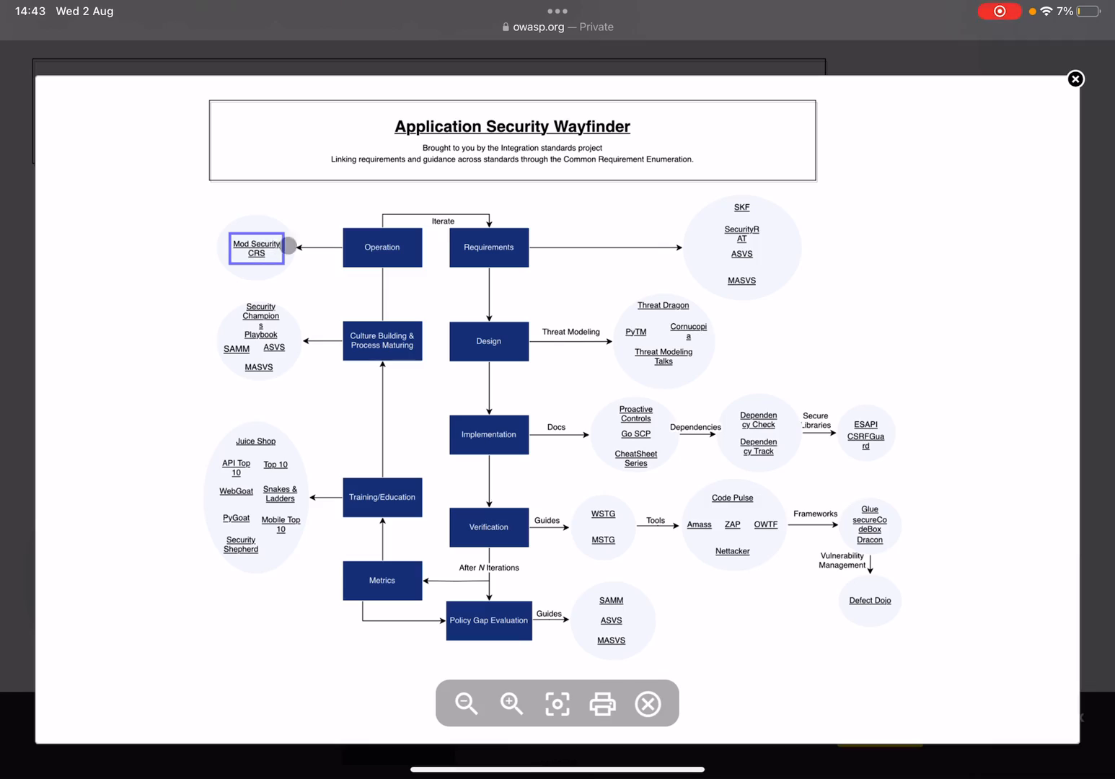
pyautogui.click(257, 248)
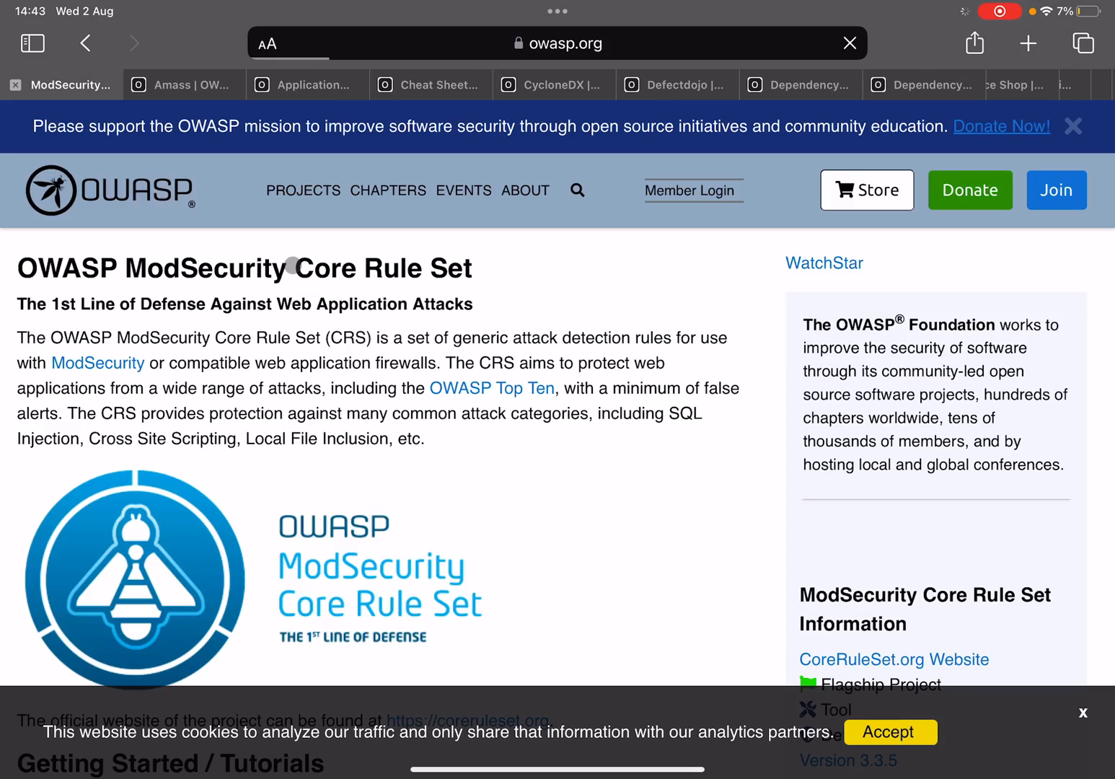
pyautogui.click(304, 190)
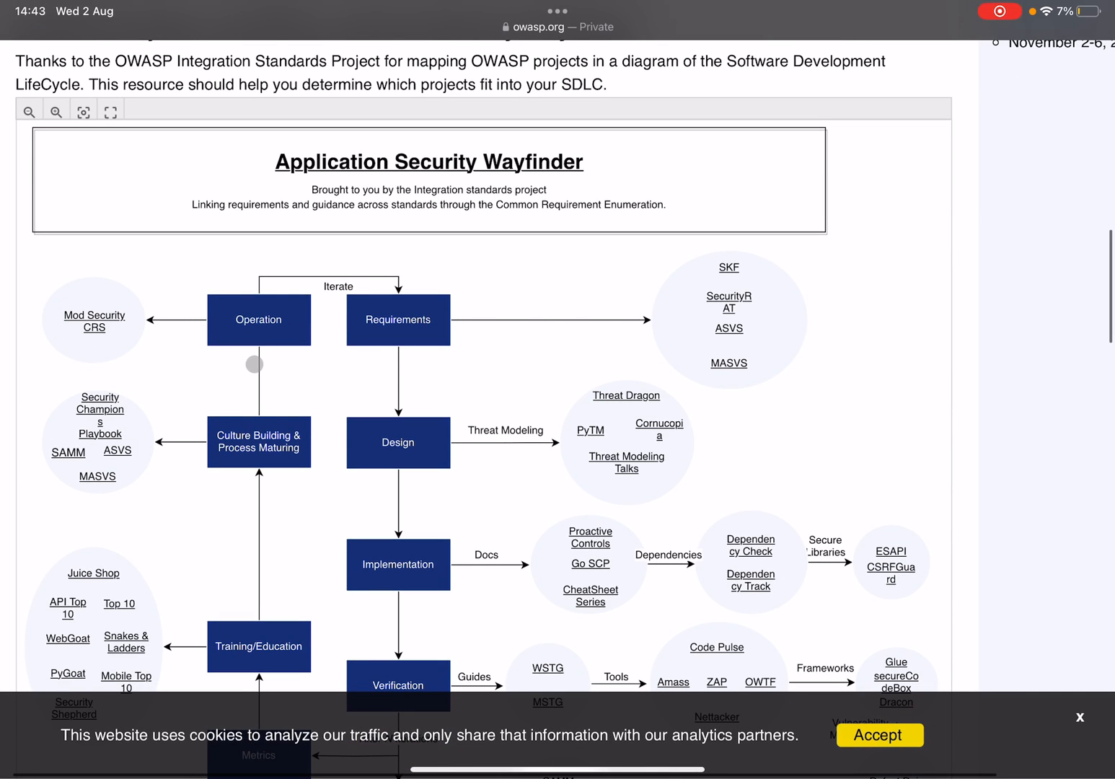
pyautogui.scroll(3)
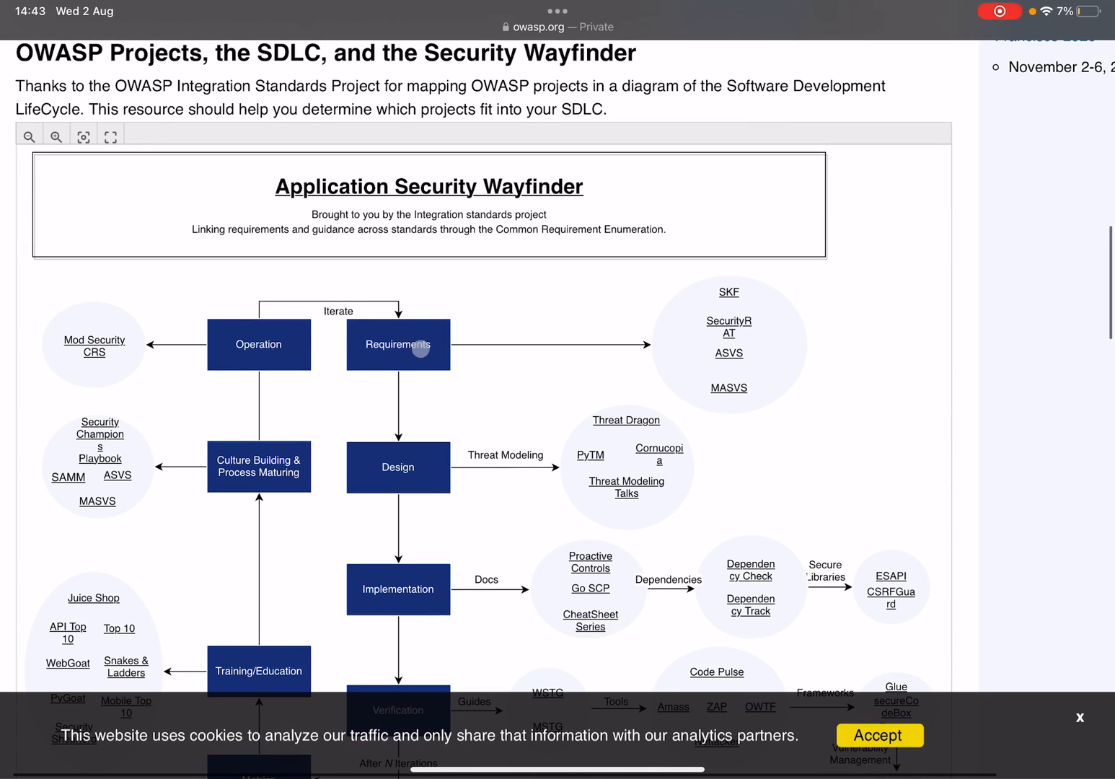
pyautogui.scroll(-3)
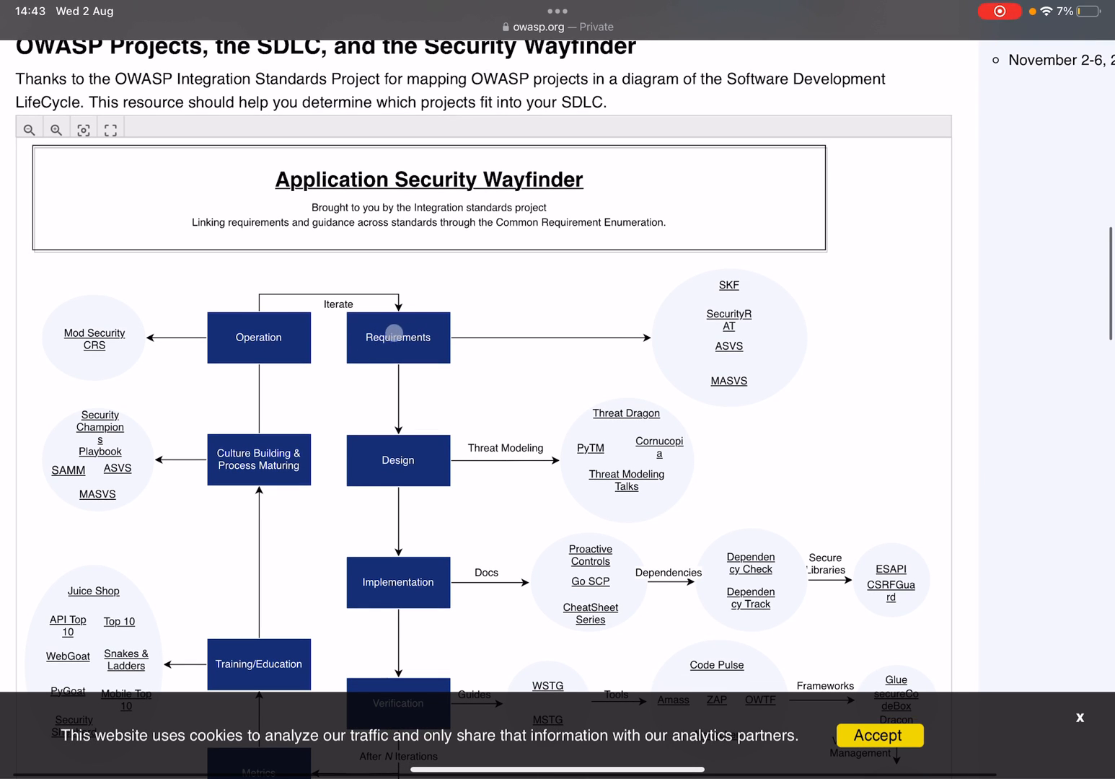
pyautogui.moveTo(245, 343)
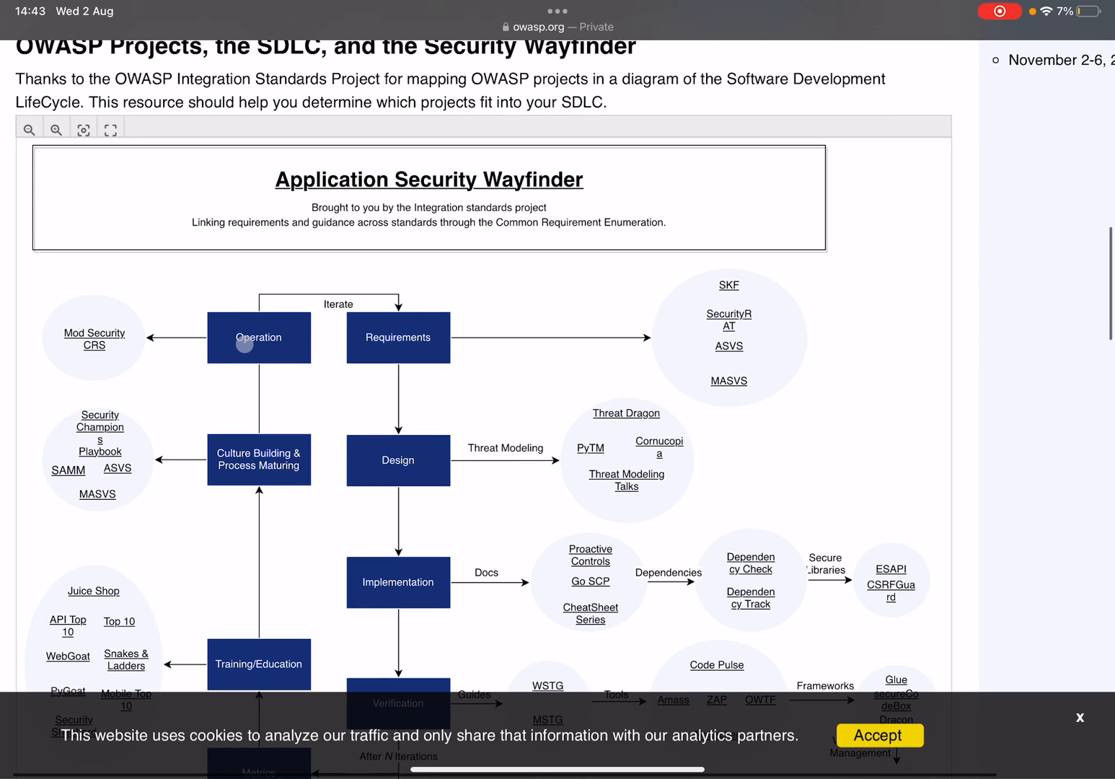
pyautogui.moveTo(440, 322)
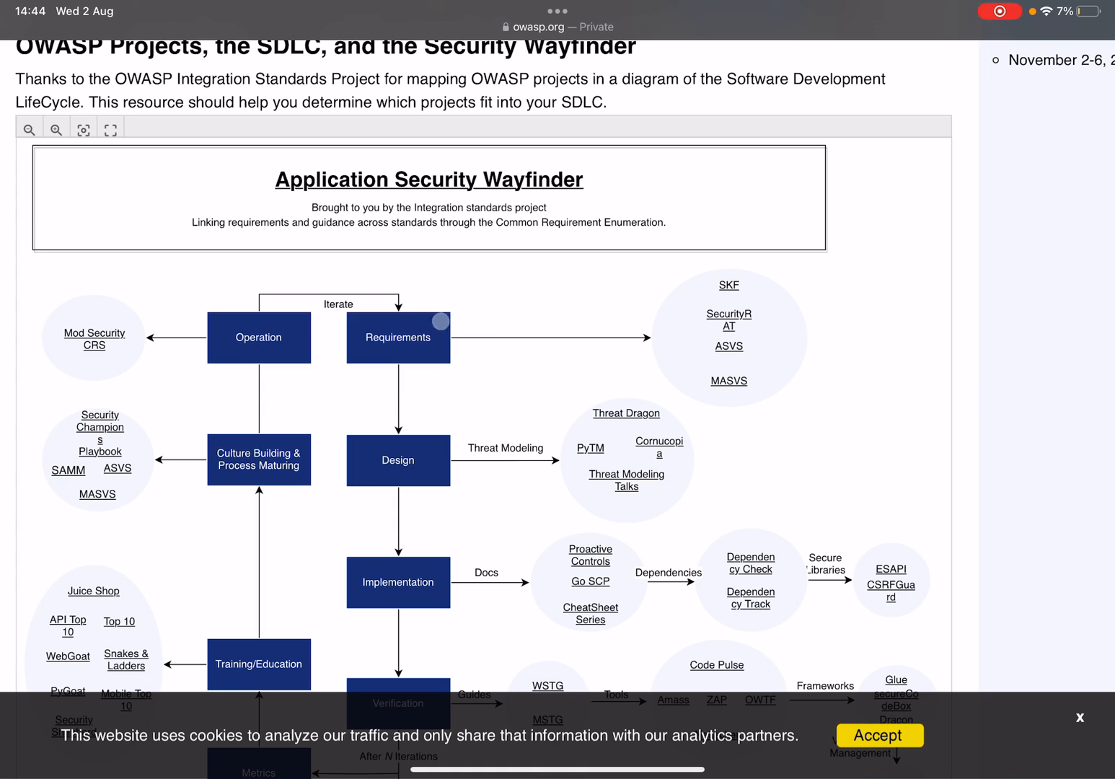
pyautogui.scroll(-3)
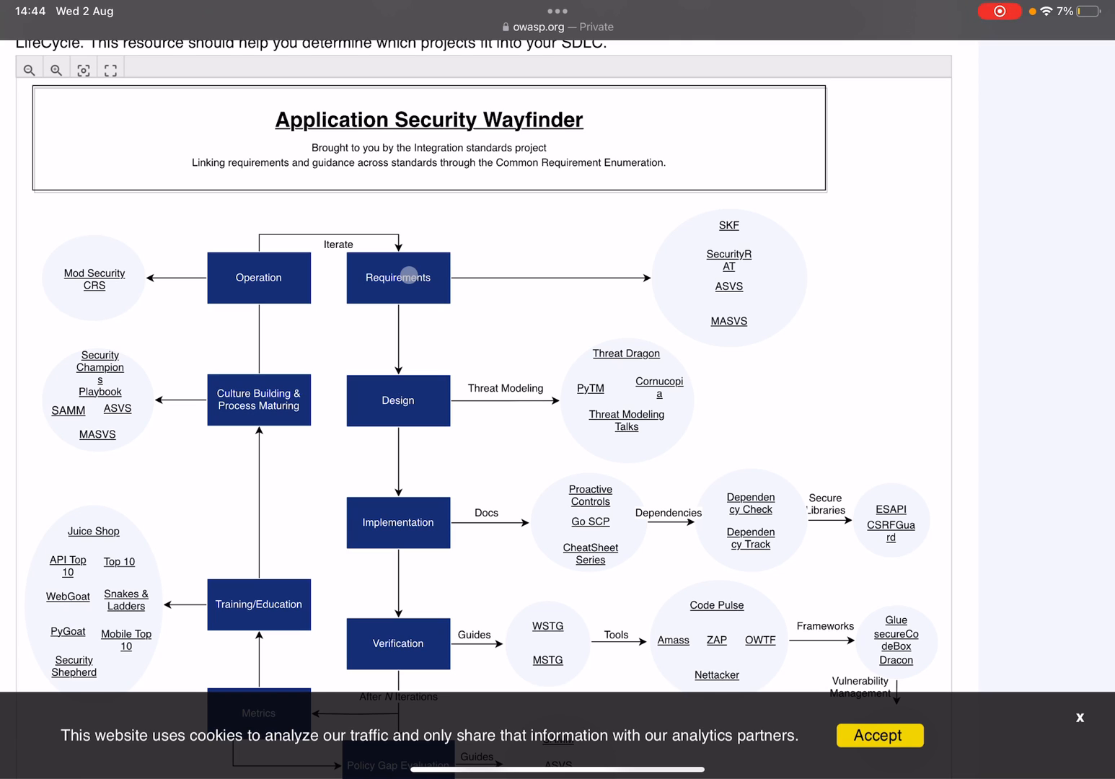
pyautogui.click(728, 225)
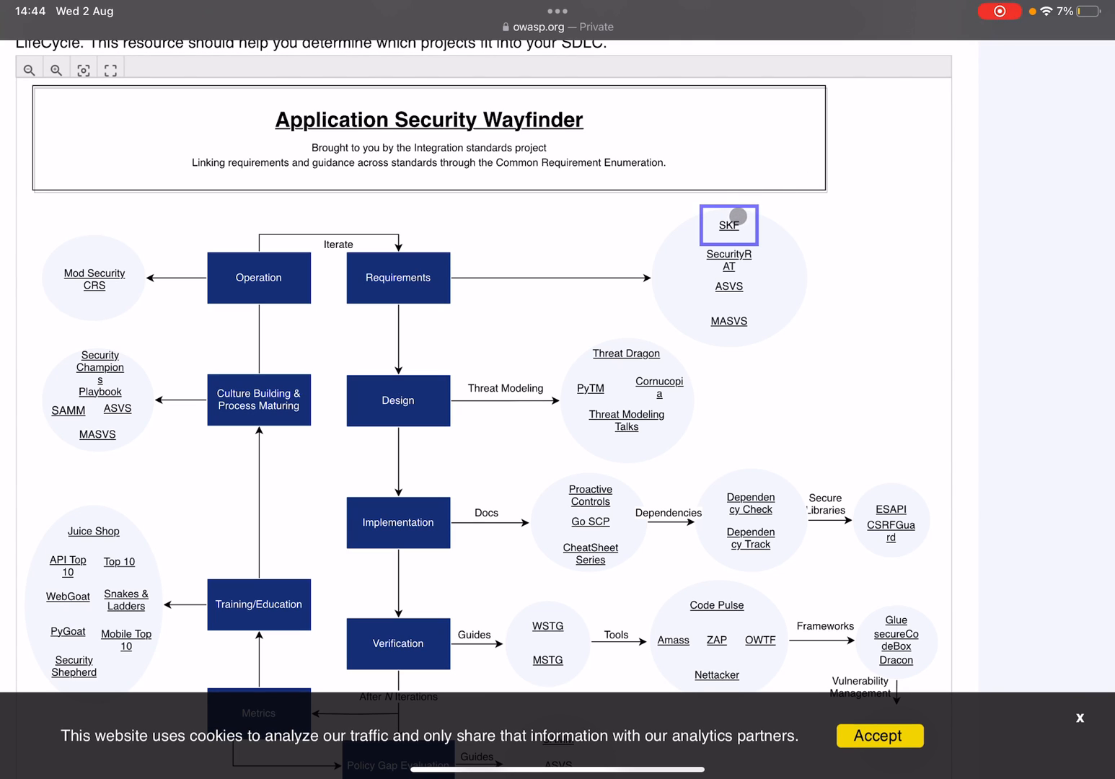
pyautogui.moveTo(790, 266)
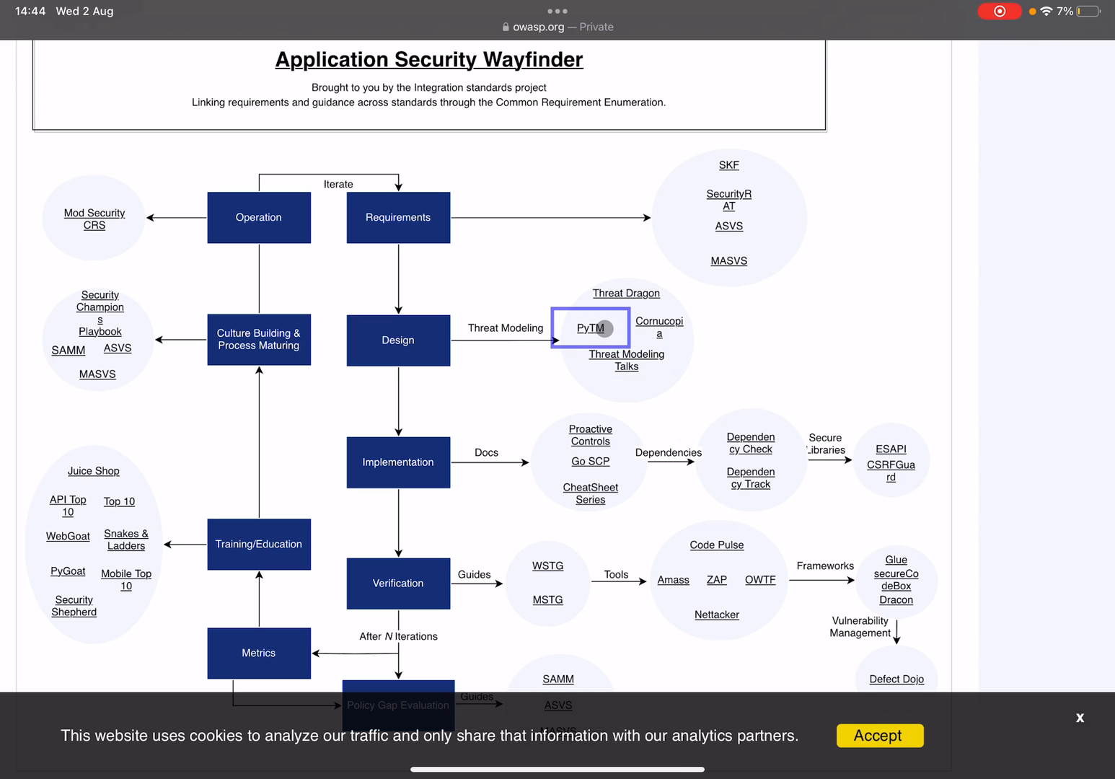
pyautogui.moveTo(616, 424)
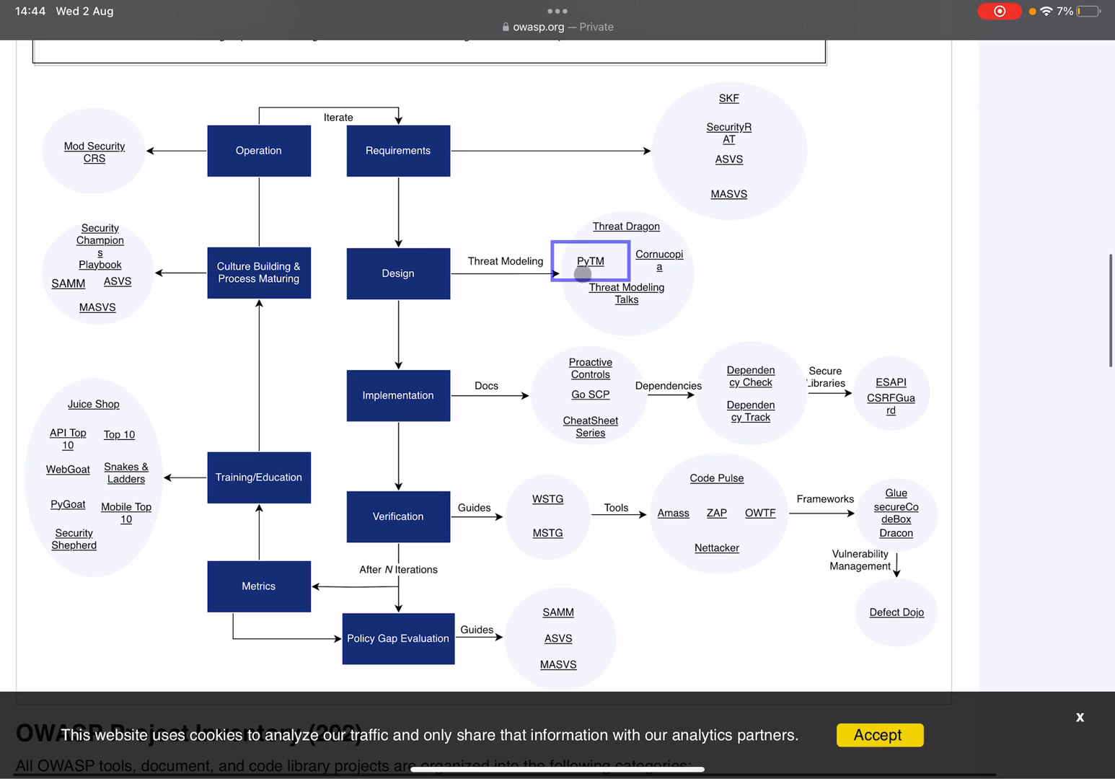
pyautogui.click(625, 293)
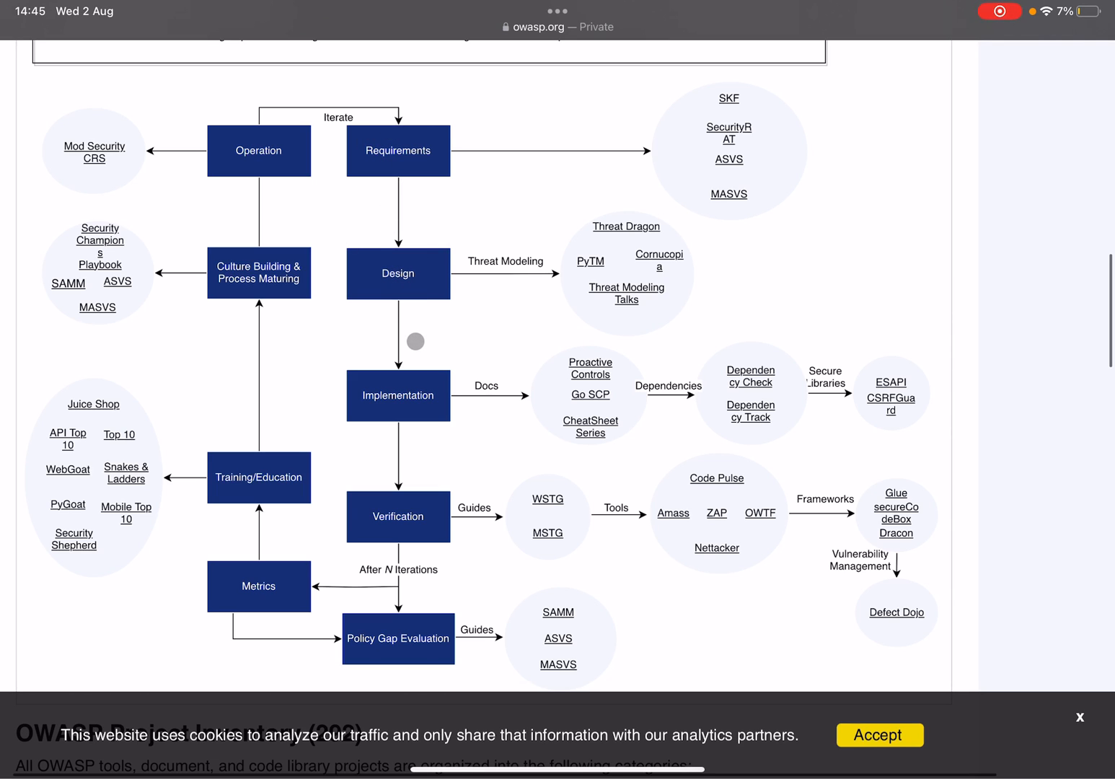
pyautogui.scroll(-3)
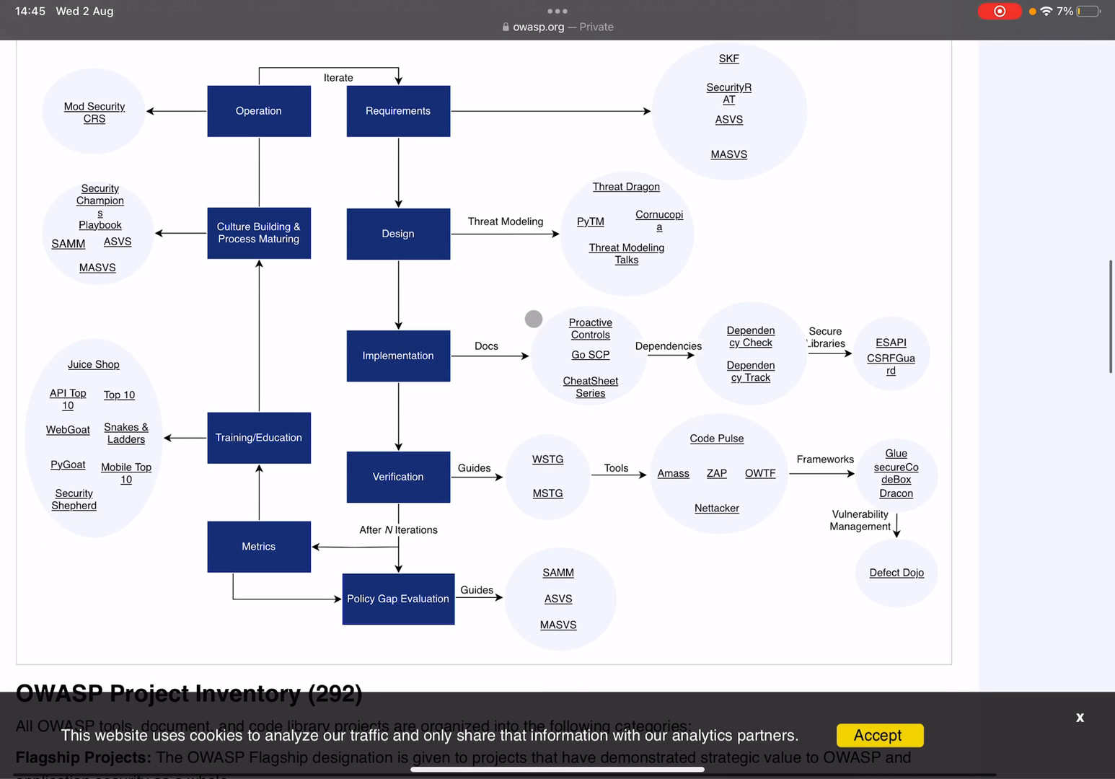
pyautogui.moveTo(520, 358)
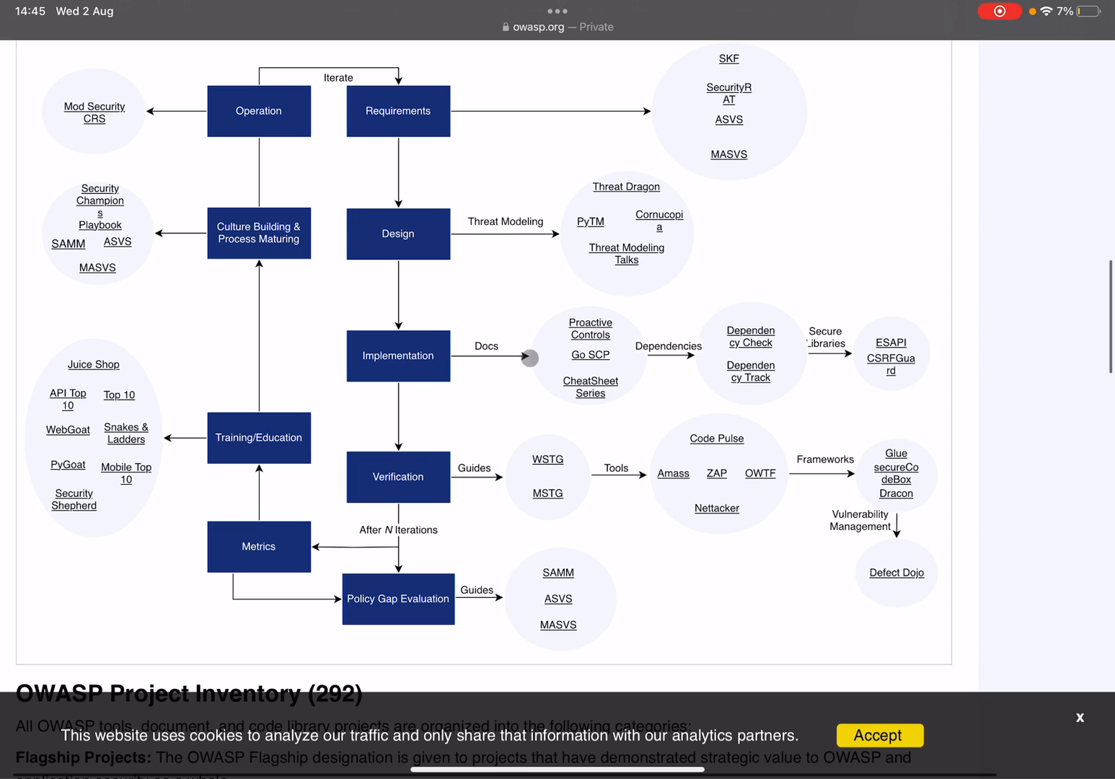
pyautogui.moveTo(666, 336)
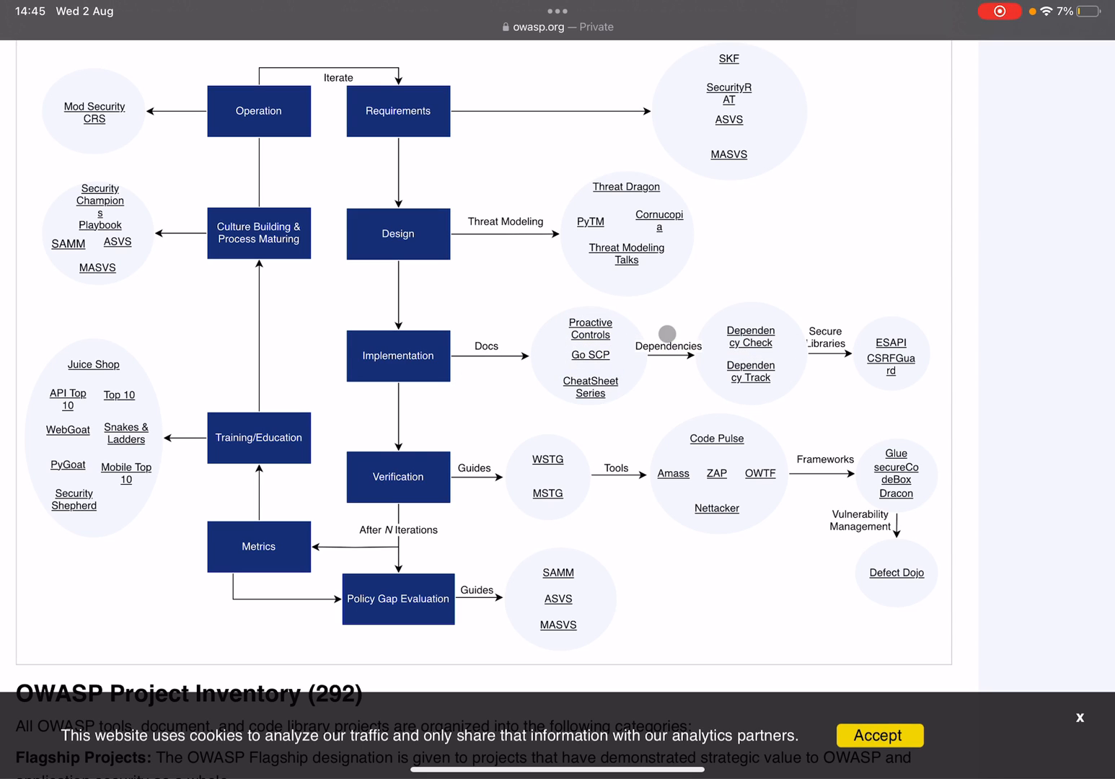
pyautogui.click(590, 387)
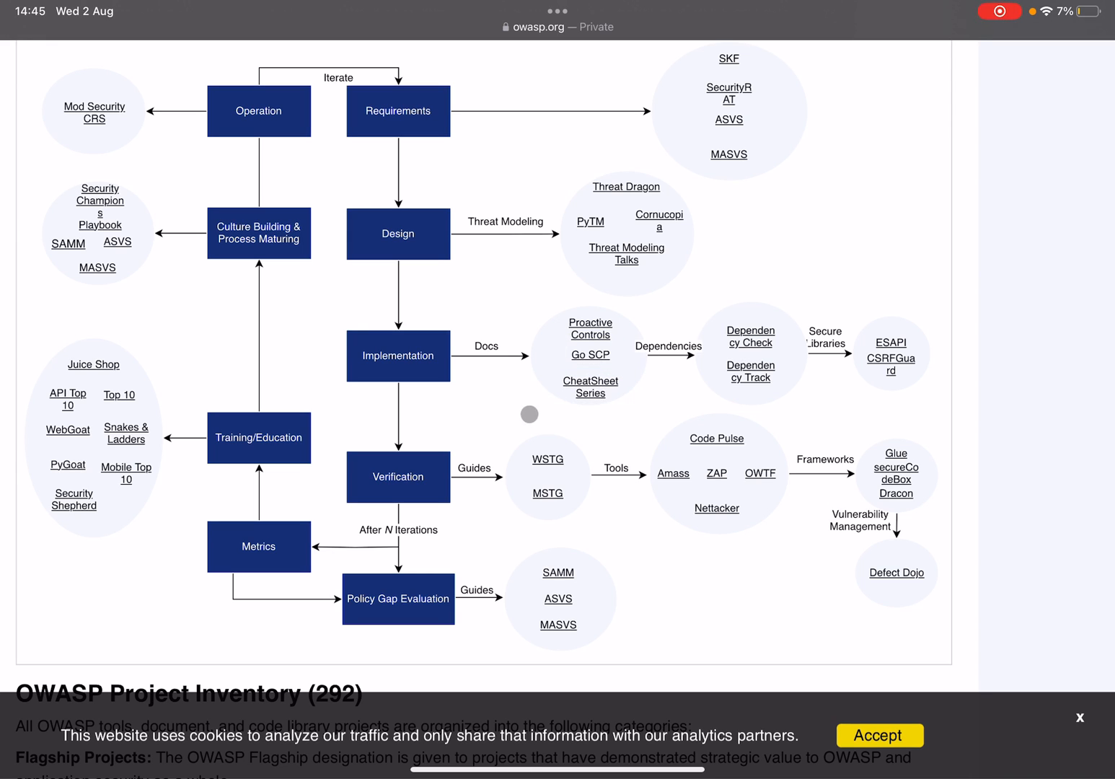
pyautogui.click(590, 386)
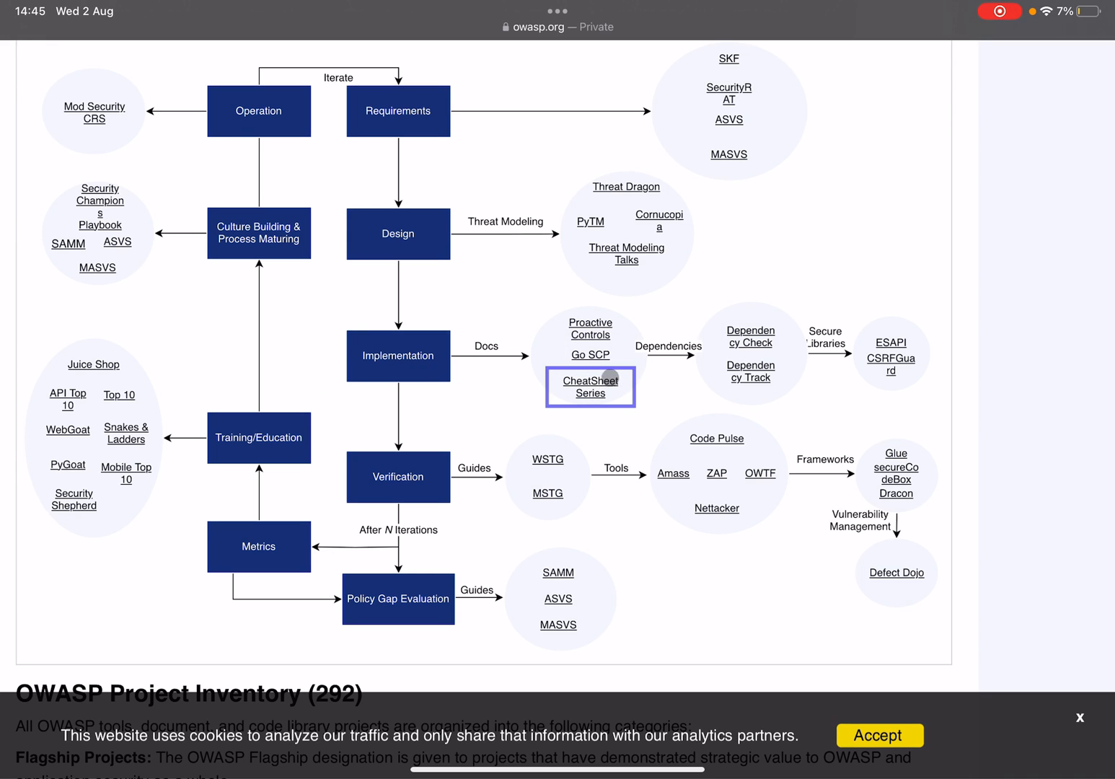
pyautogui.moveTo(590, 388)
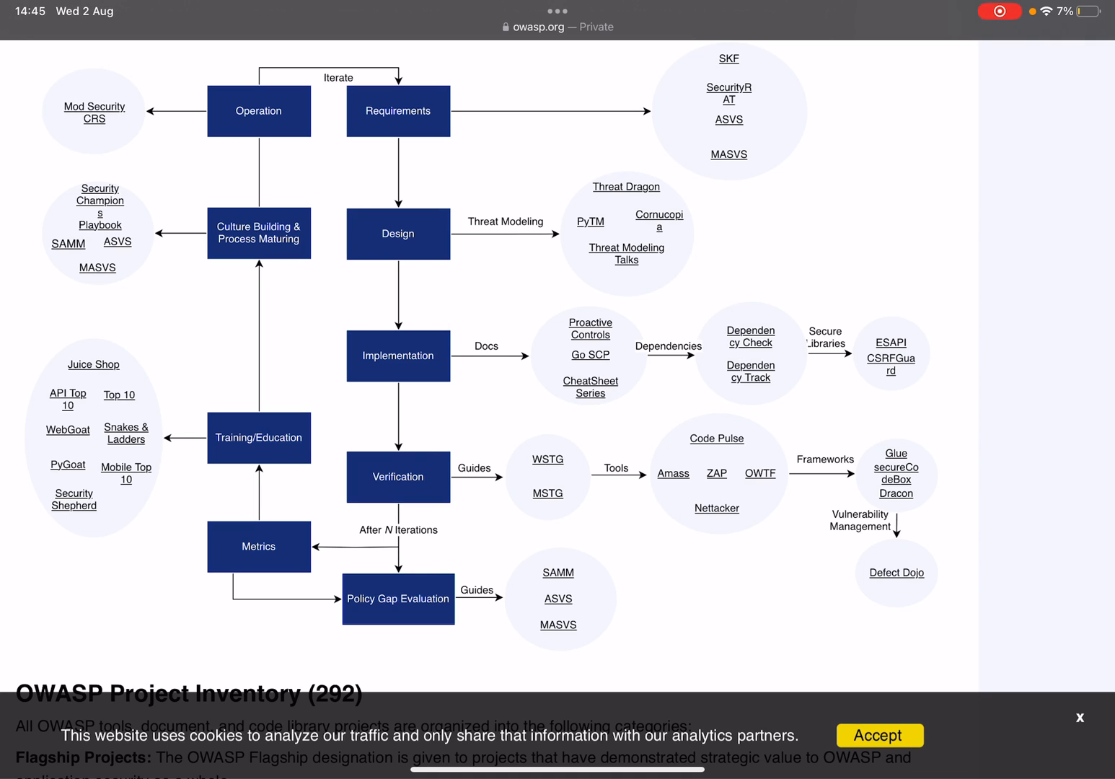
pyautogui.click(749, 372)
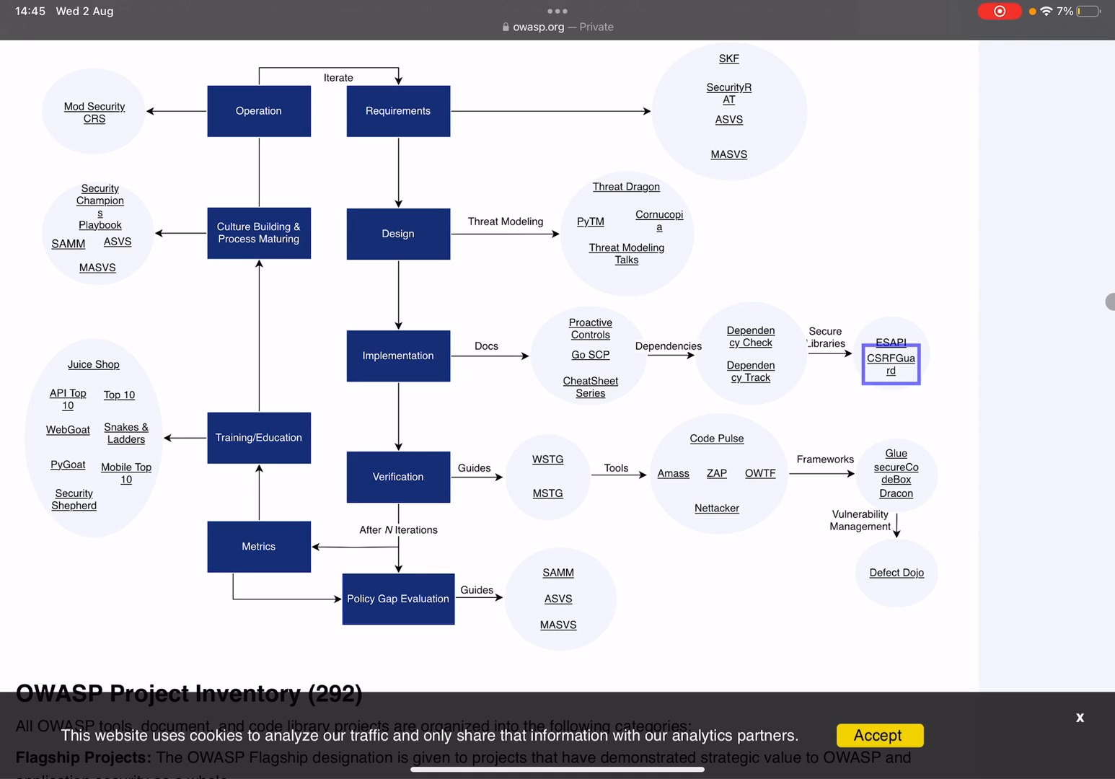
pyautogui.moveTo(879, 369)
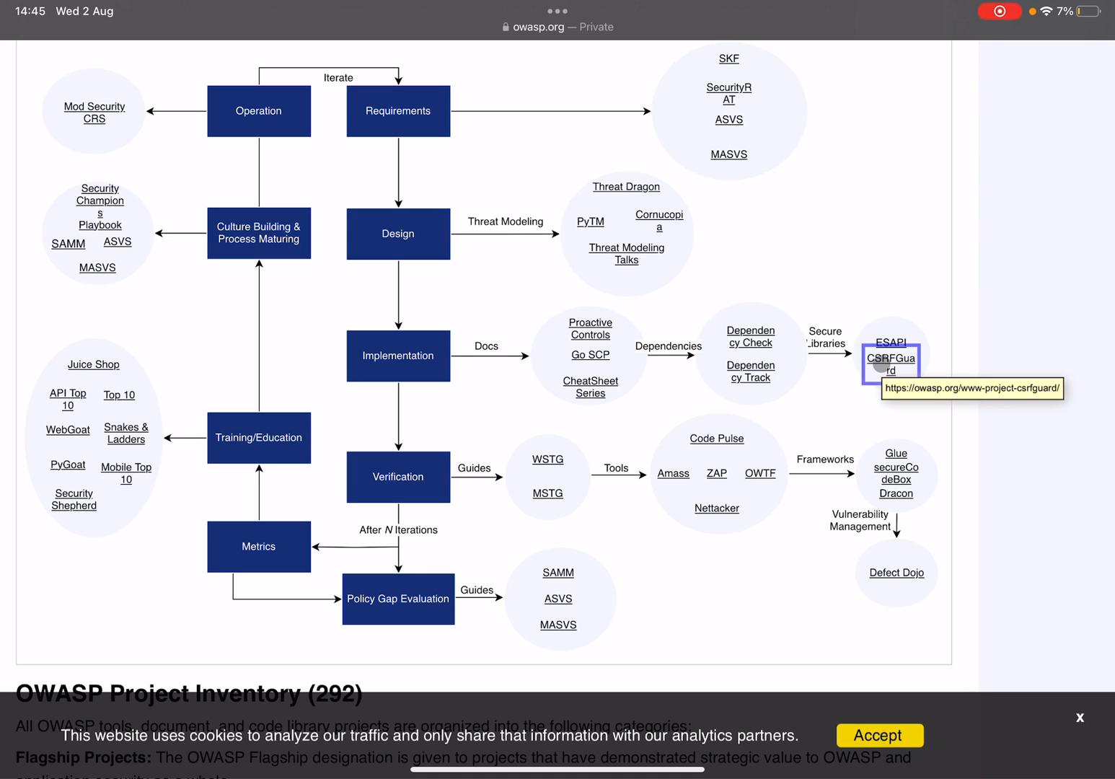
pyautogui.moveTo(888, 360)
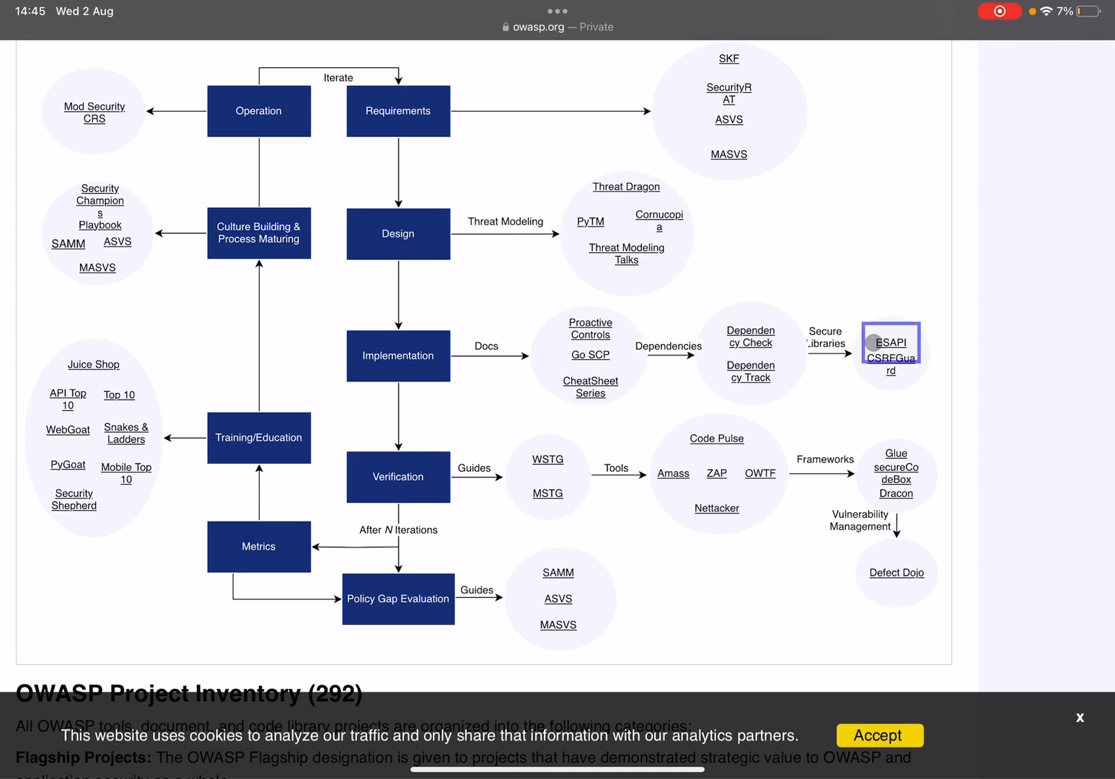
pyautogui.moveTo(873, 343)
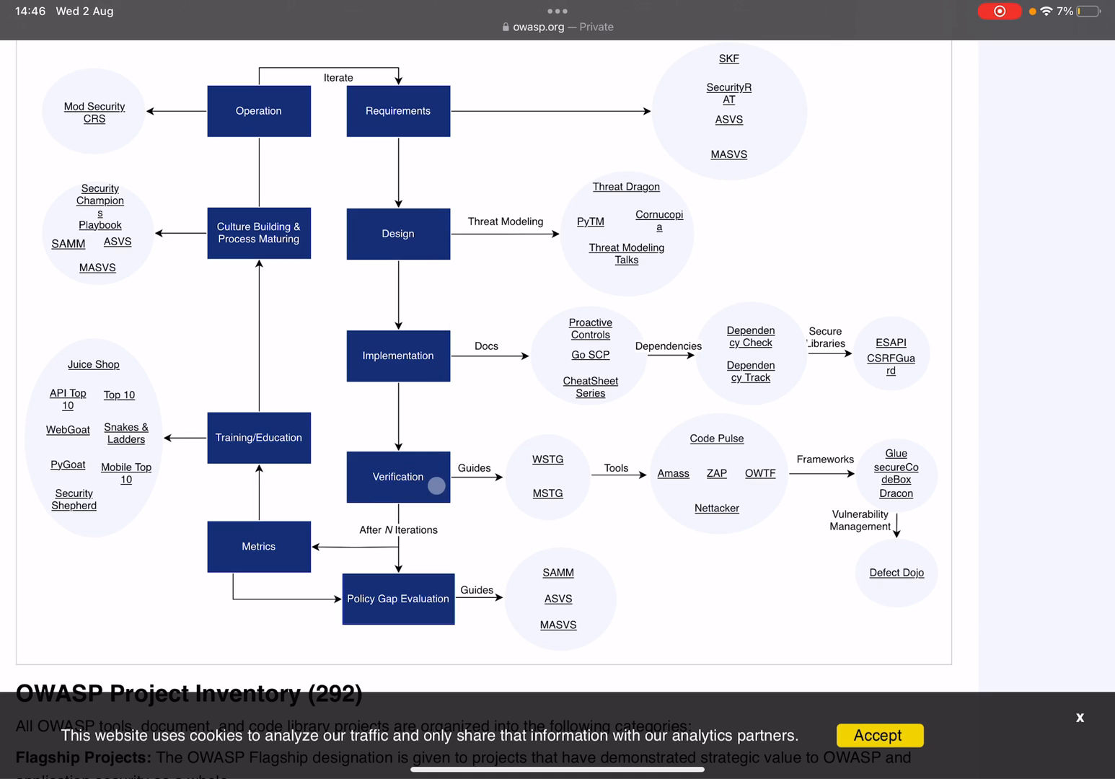
pyautogui.moveTo(519, 442)
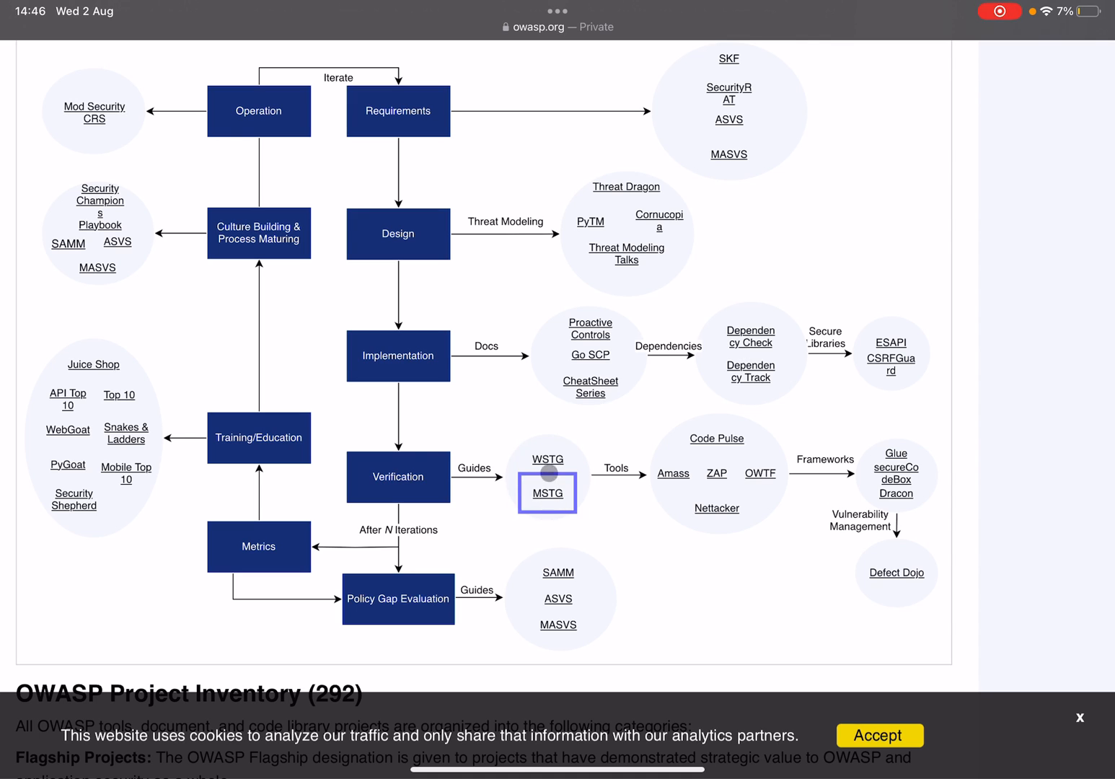
pyautogui.click(547, 459)
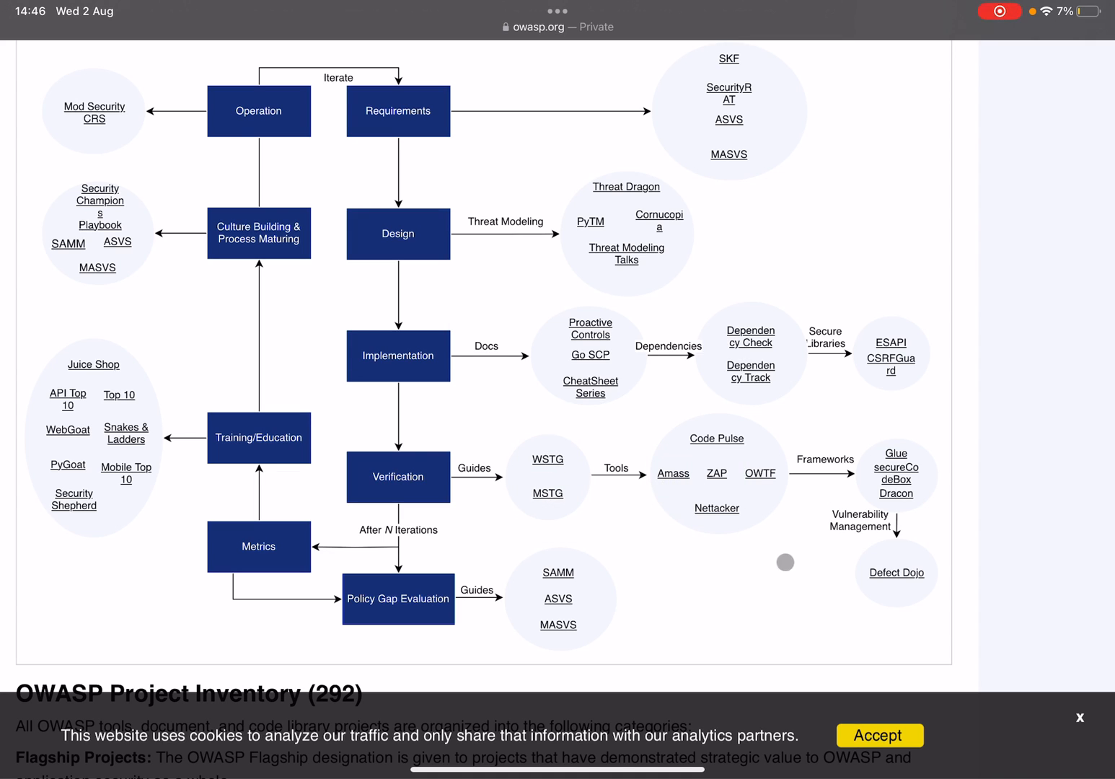
pyautogui.click(715, 438)
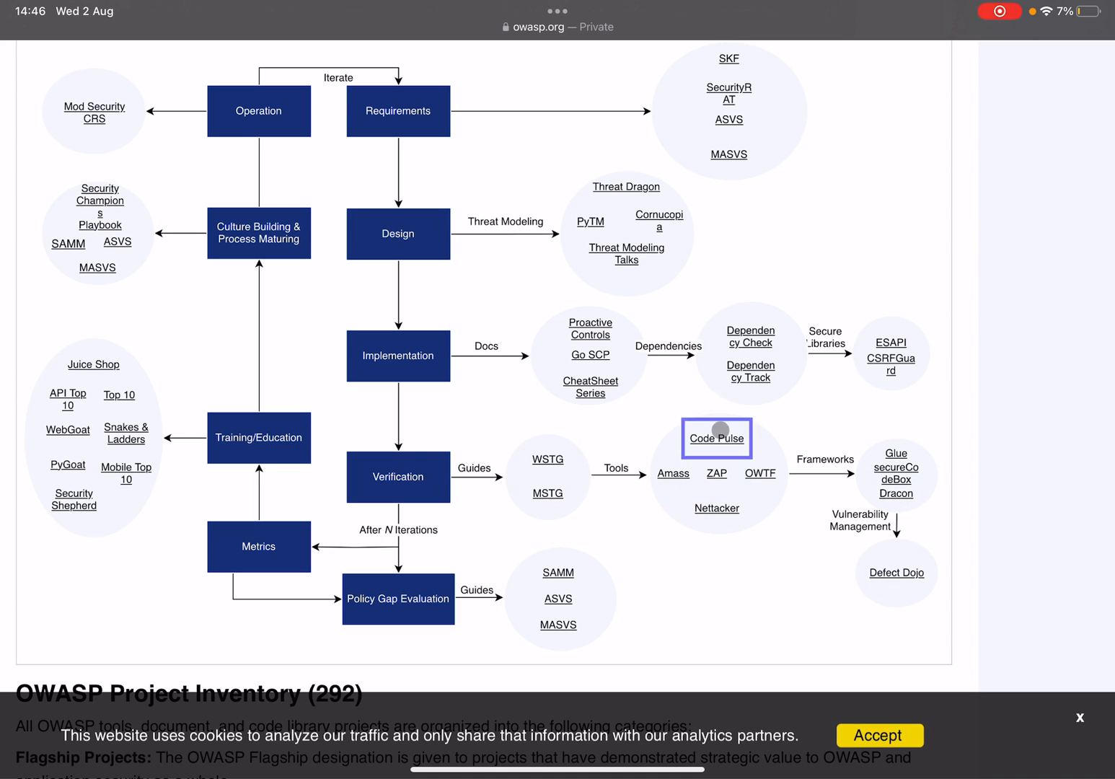
pyautogui.moveTo(776, 473)
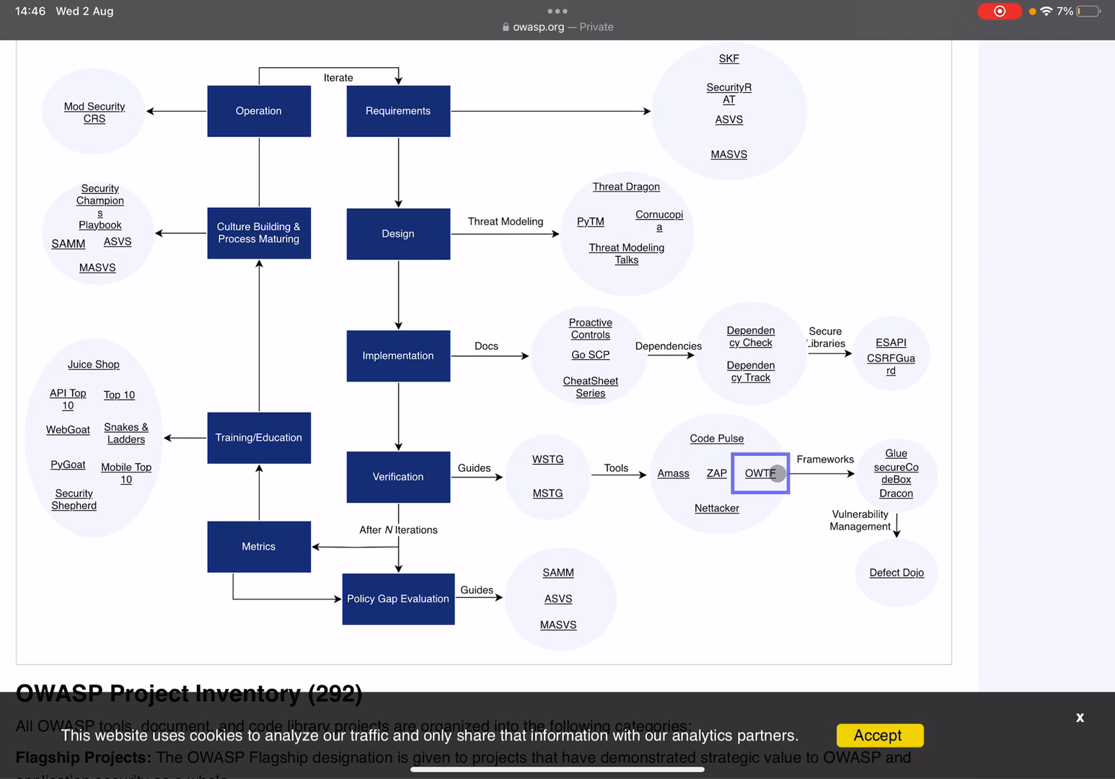
pyautogui.moveTo(759, 510)
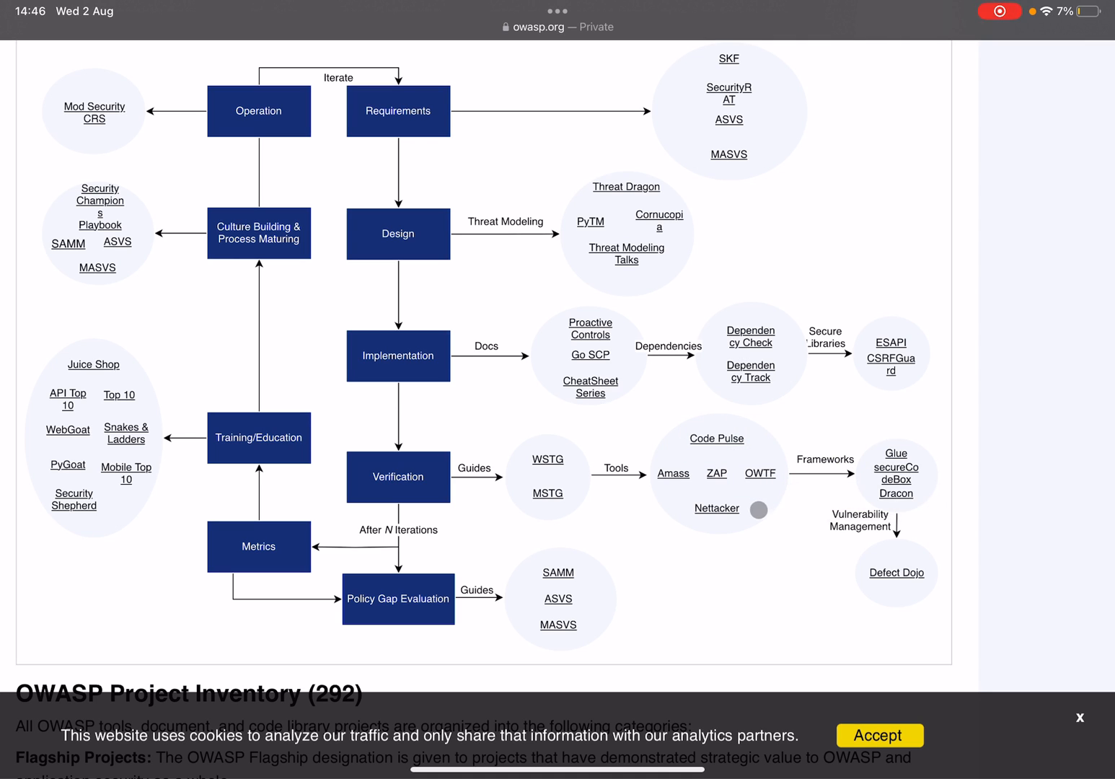
pyautogui.click(674, 473)
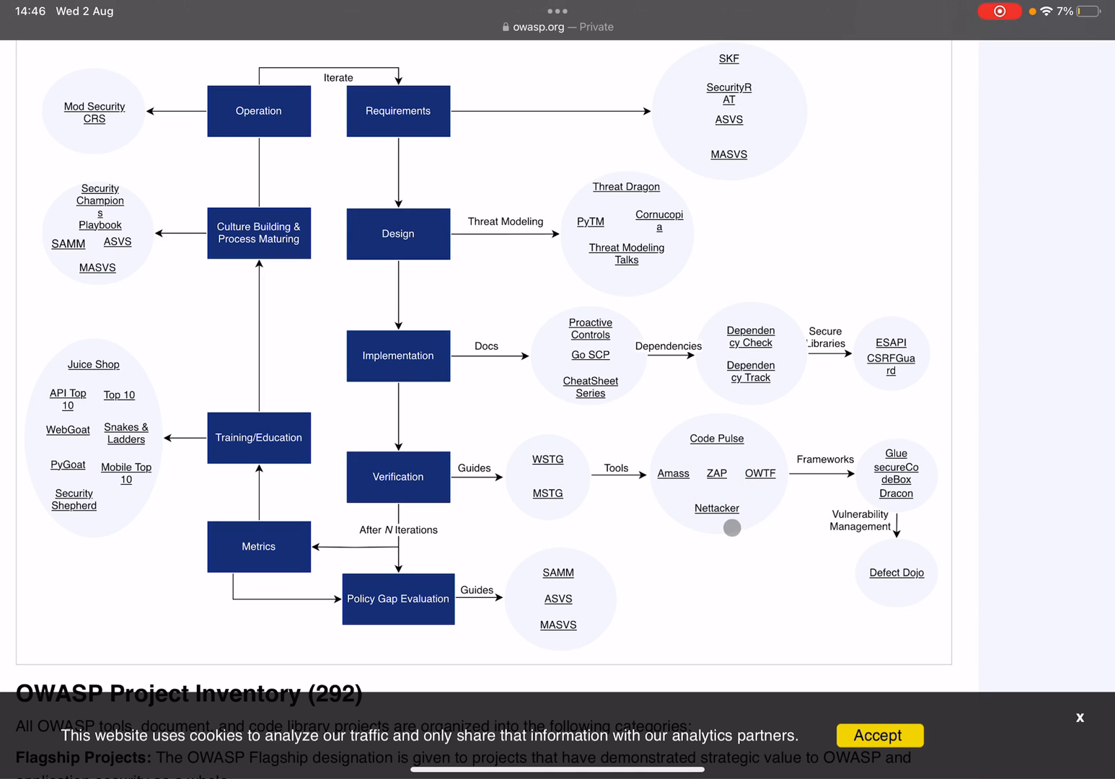
pyautogui.moveTo(727, 519)
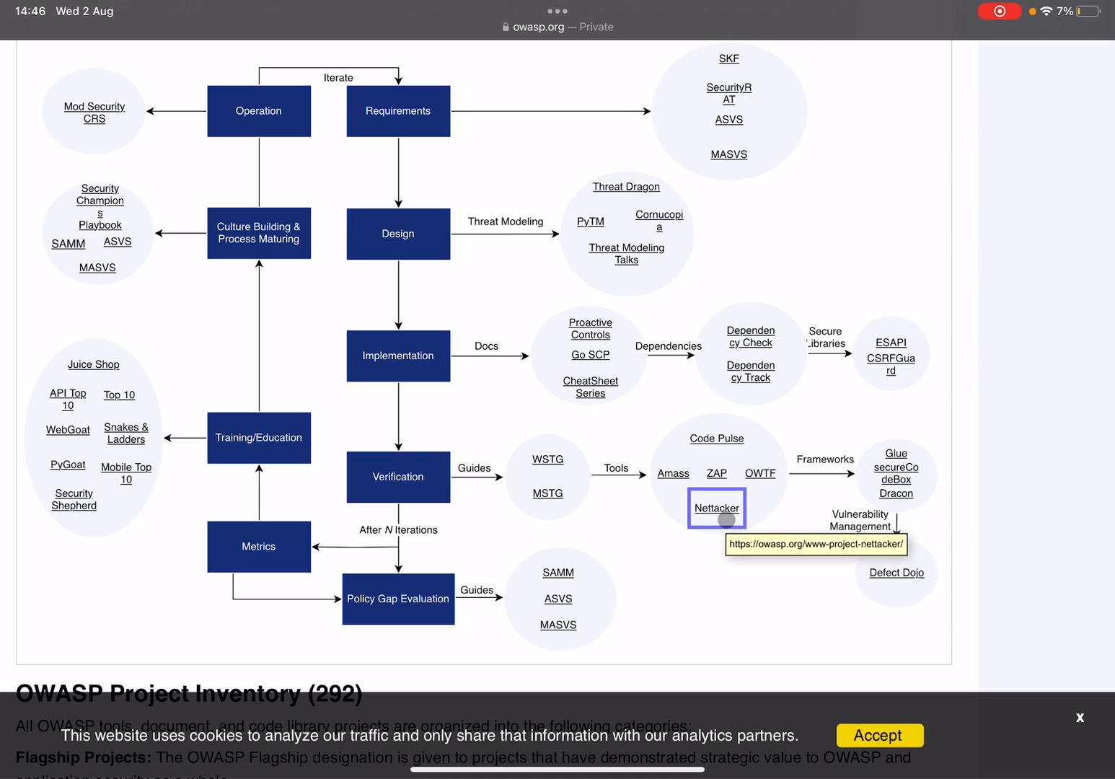
pyautogui.moveTo(636, 532)
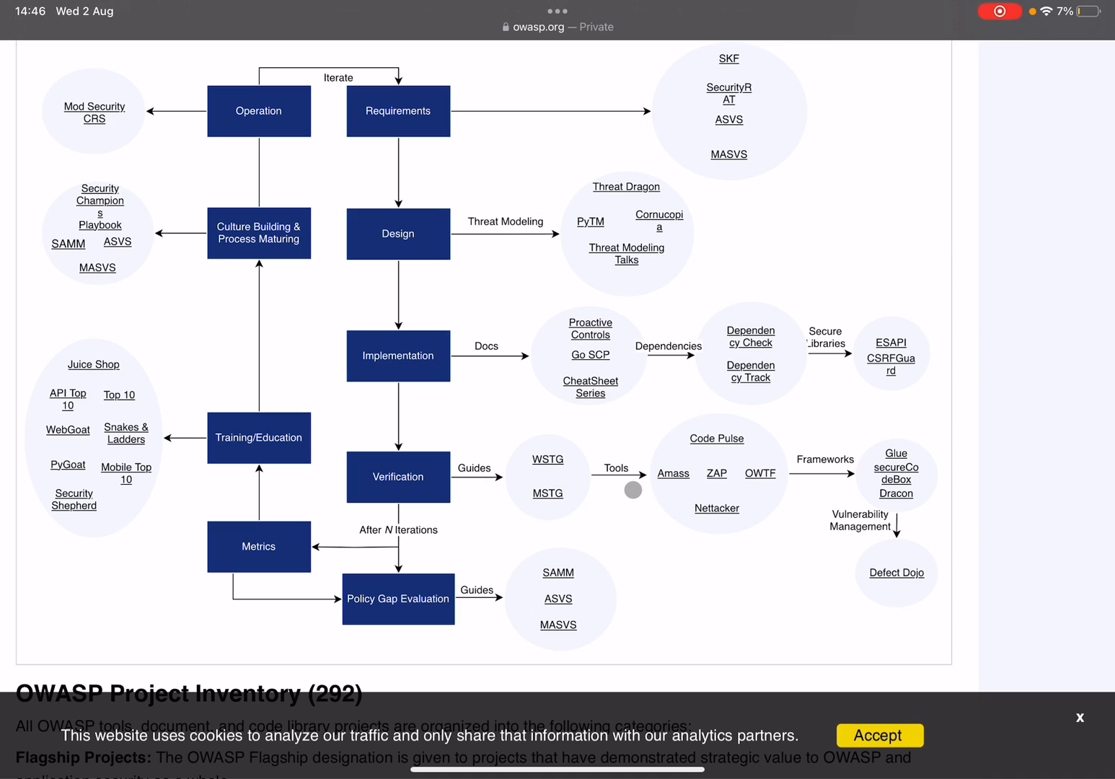
pyautogui.click(896, 453)
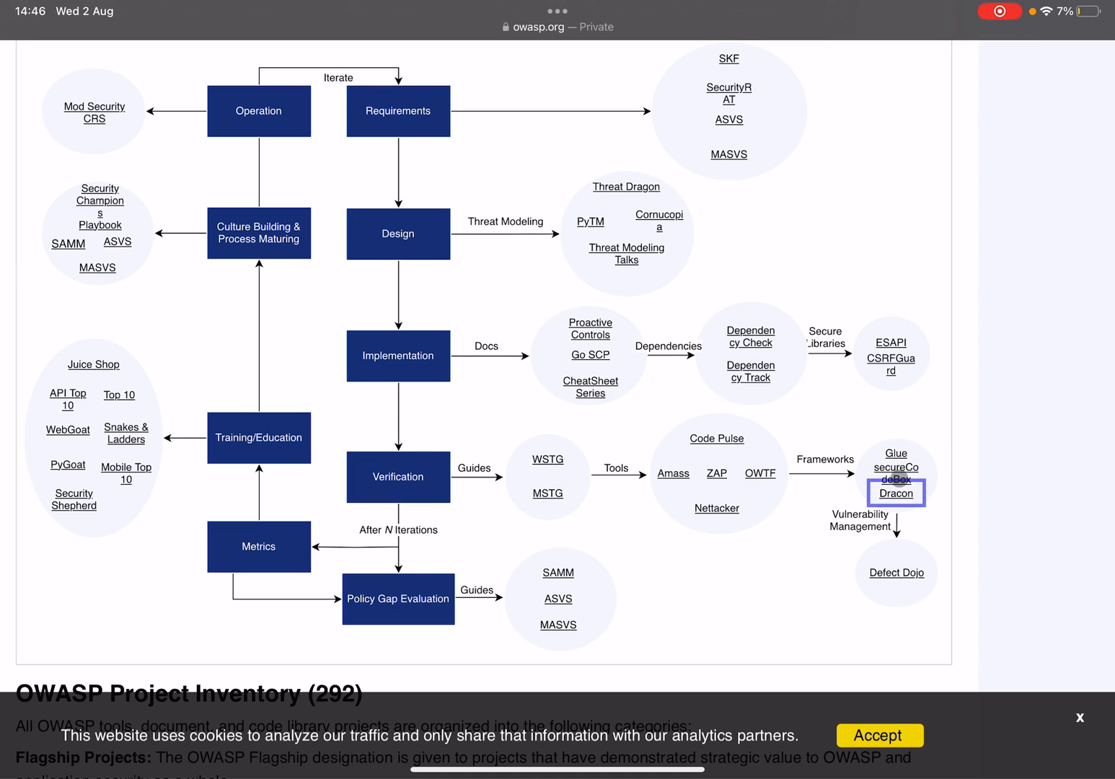
pyautogui.click(895, 494)
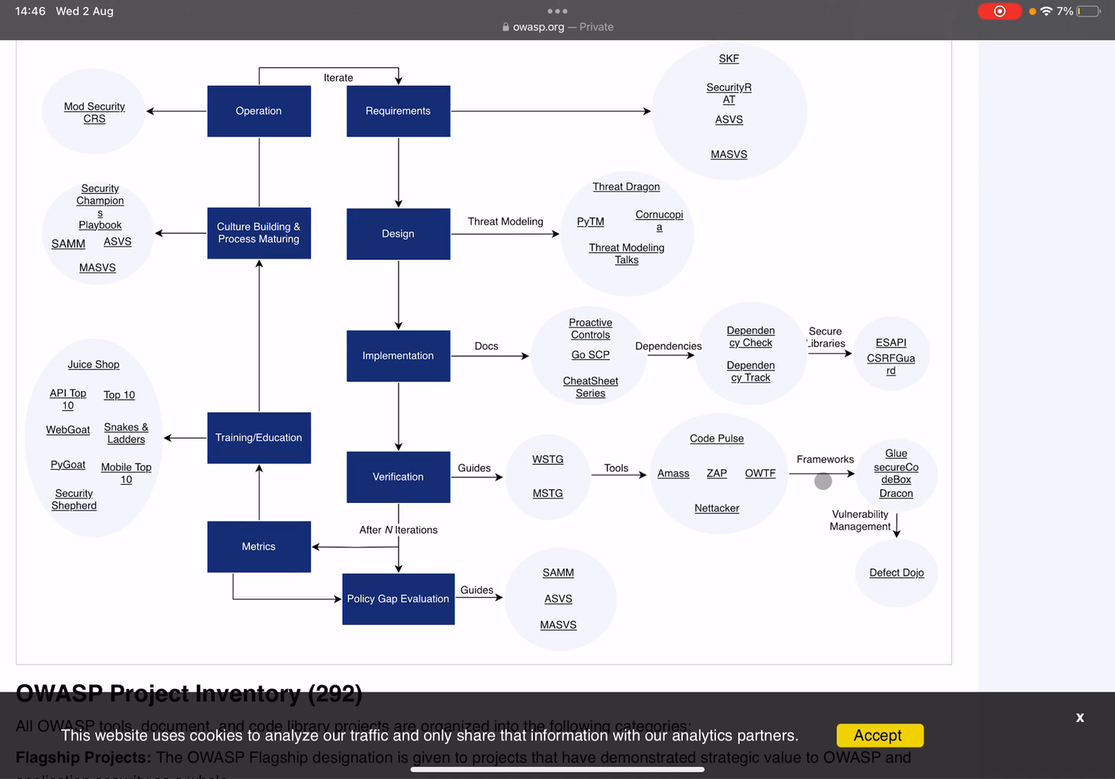
pyautogui.moveTo(986, 446)
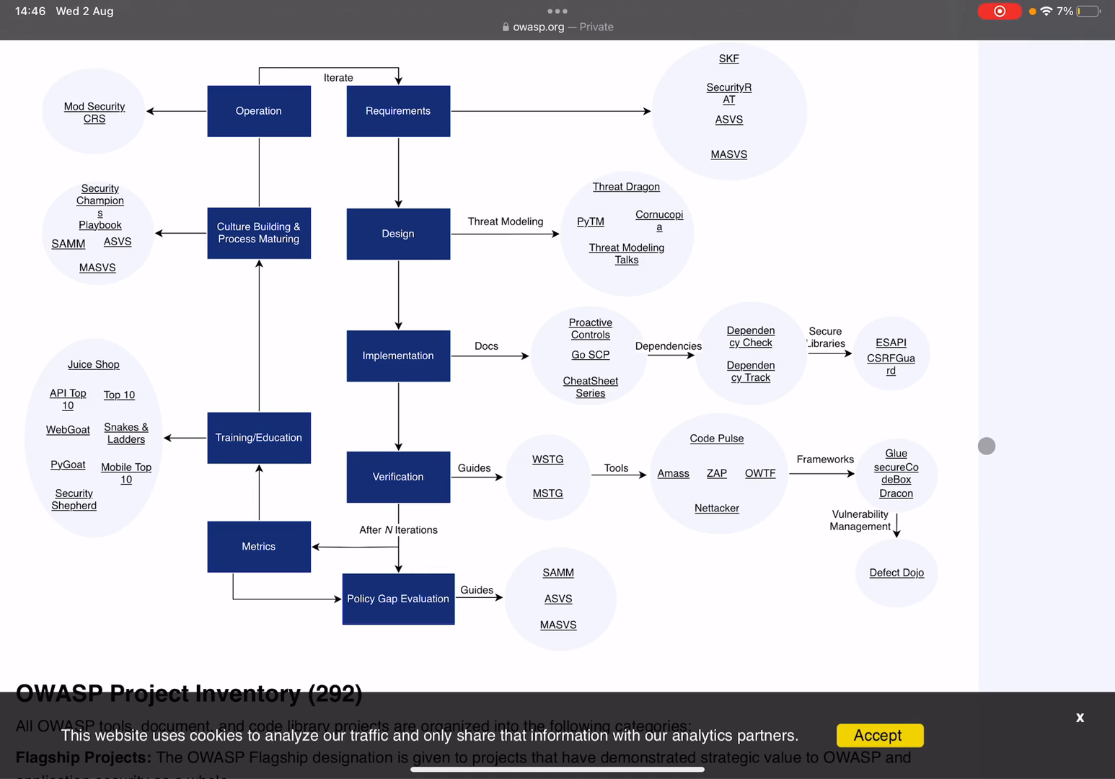
pyautogui.scroll(-3)
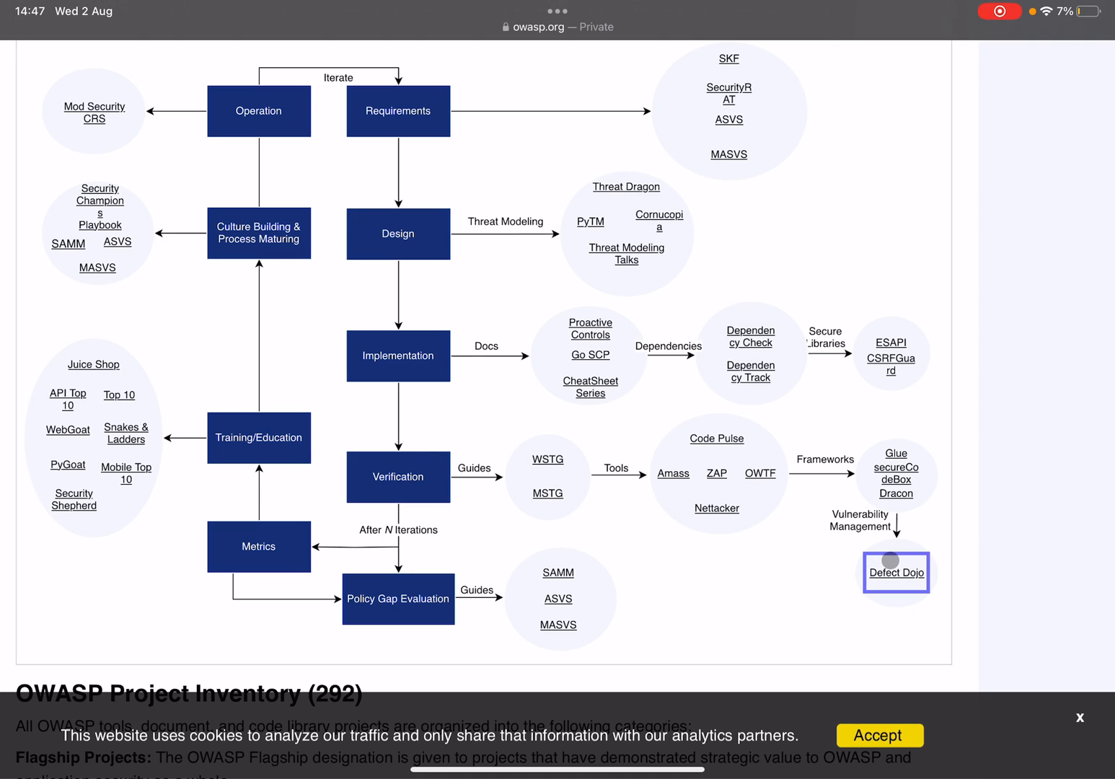
pyautogui.moveTo(889, 560)
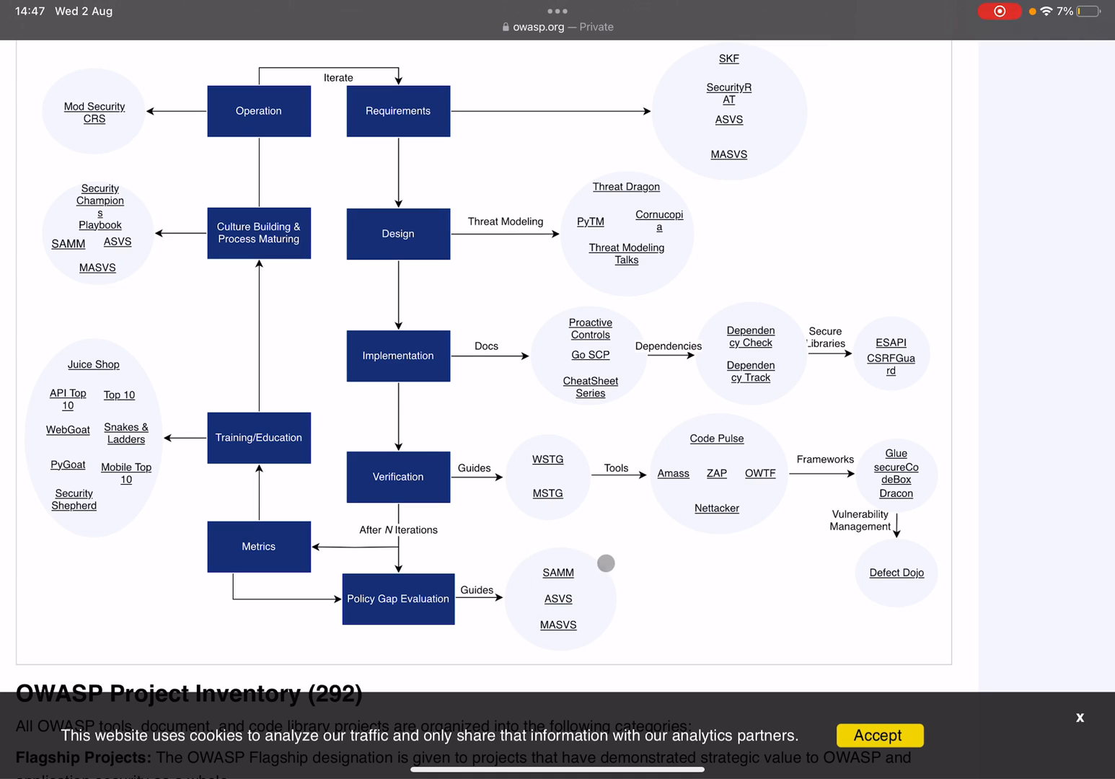
pyautogui.moveTo(712, 526)
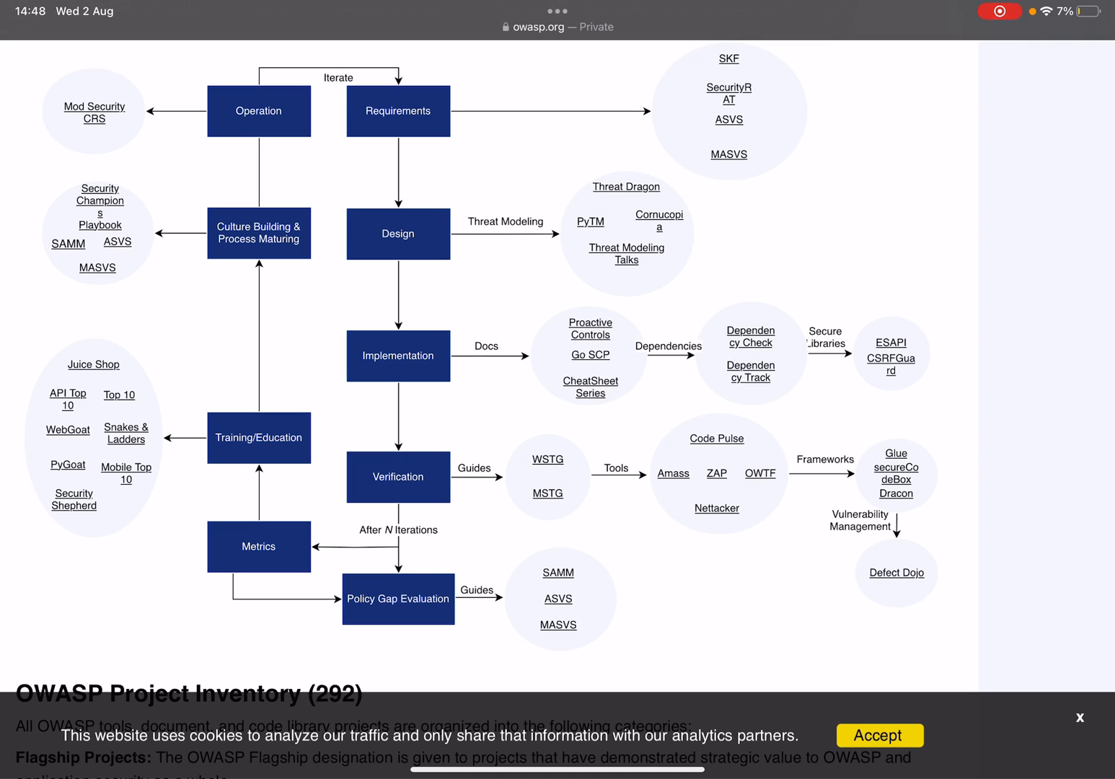
pyautogui.click(101, 365)
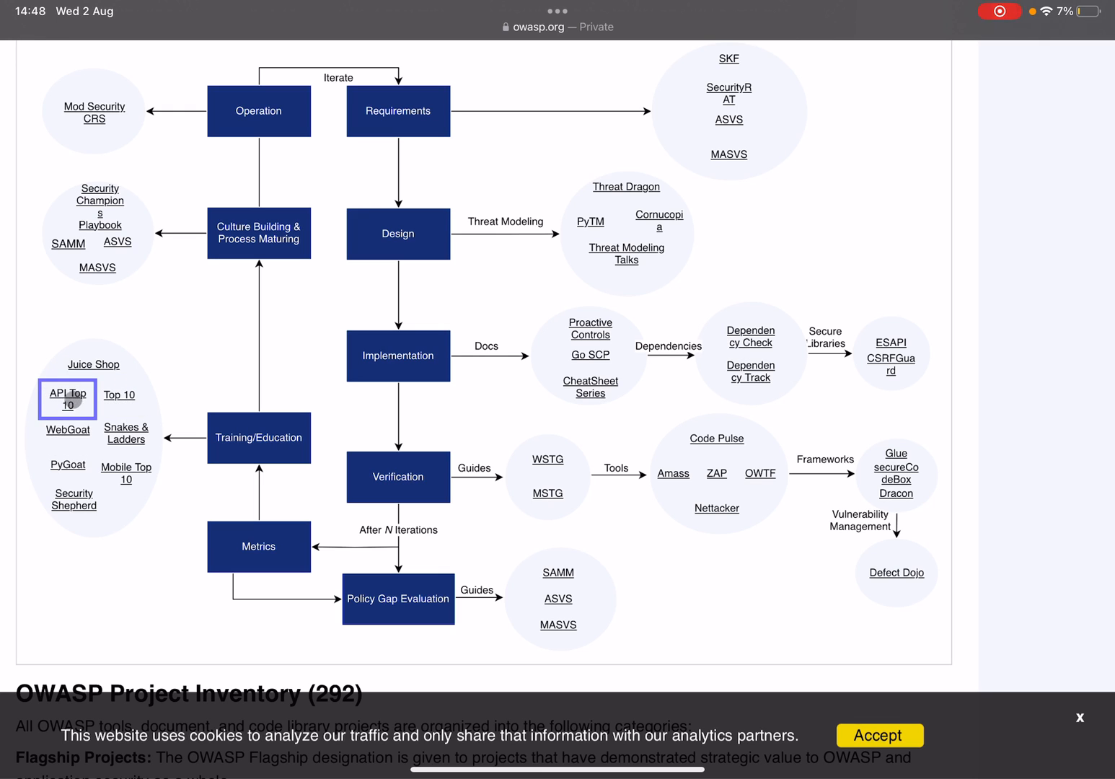
pyautogui.moveTo(59, 439)
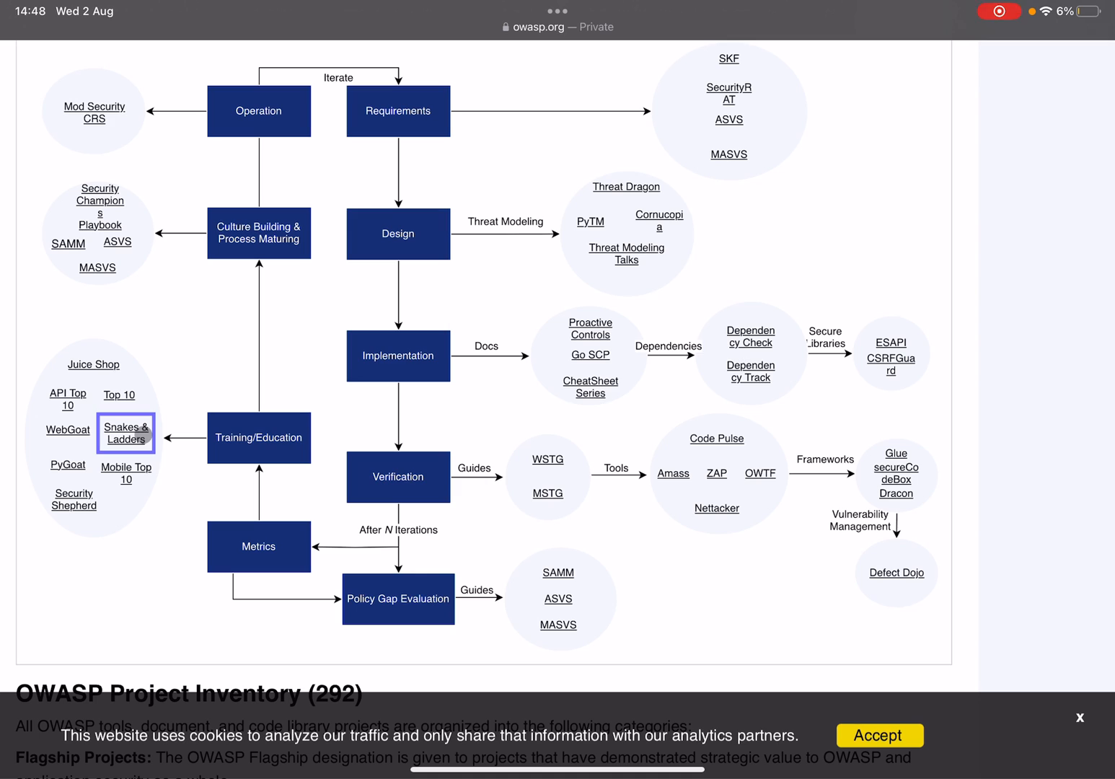
pyautogui.click(66, 464)
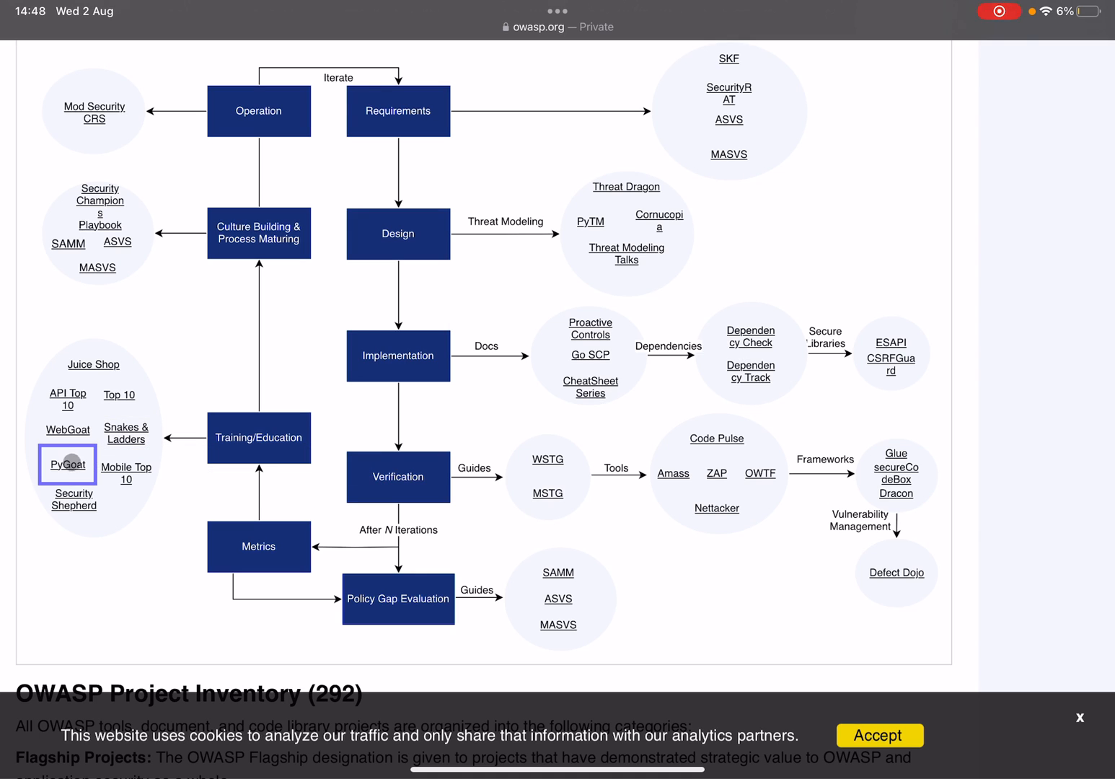
pyautogui.click(127, 473)
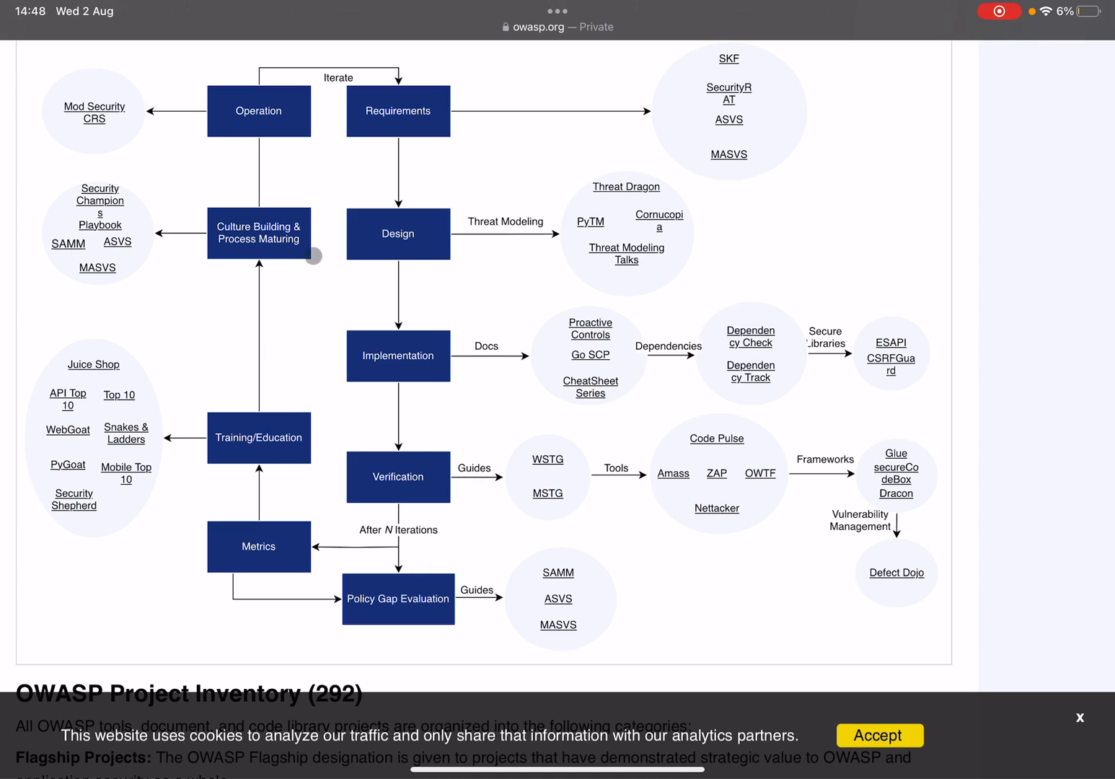
pyautogui.moveTo(228, 282)
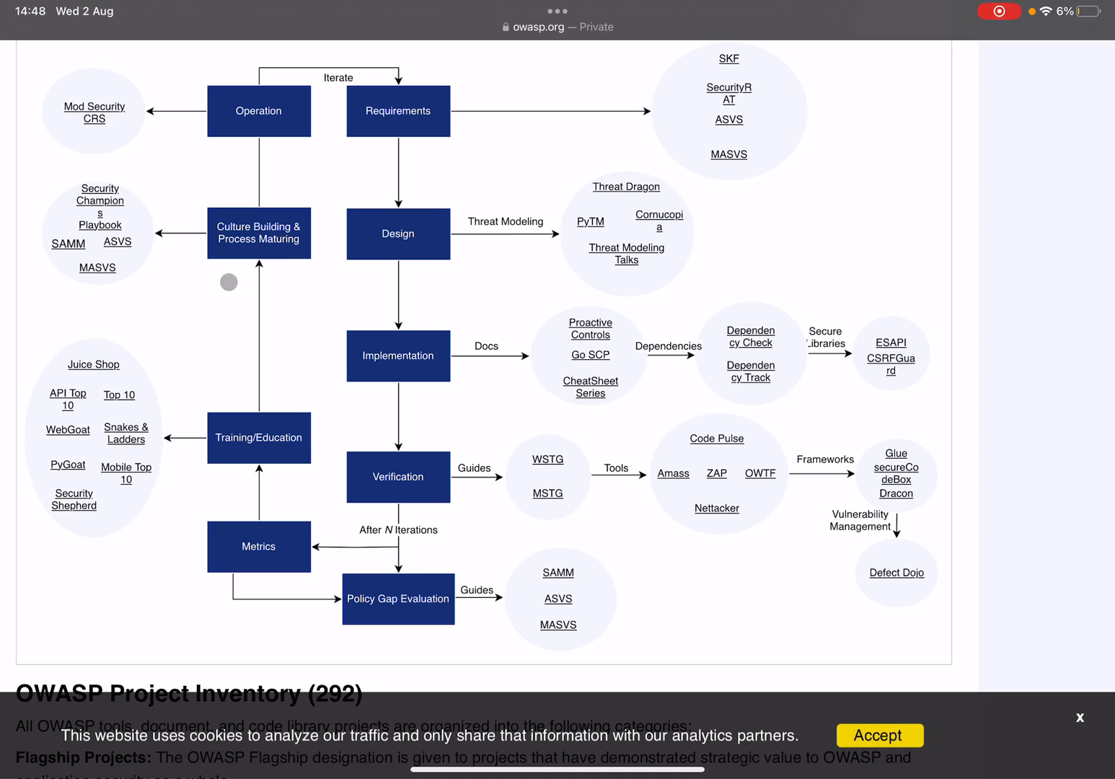
pyautogui.moveTo(215, 260)
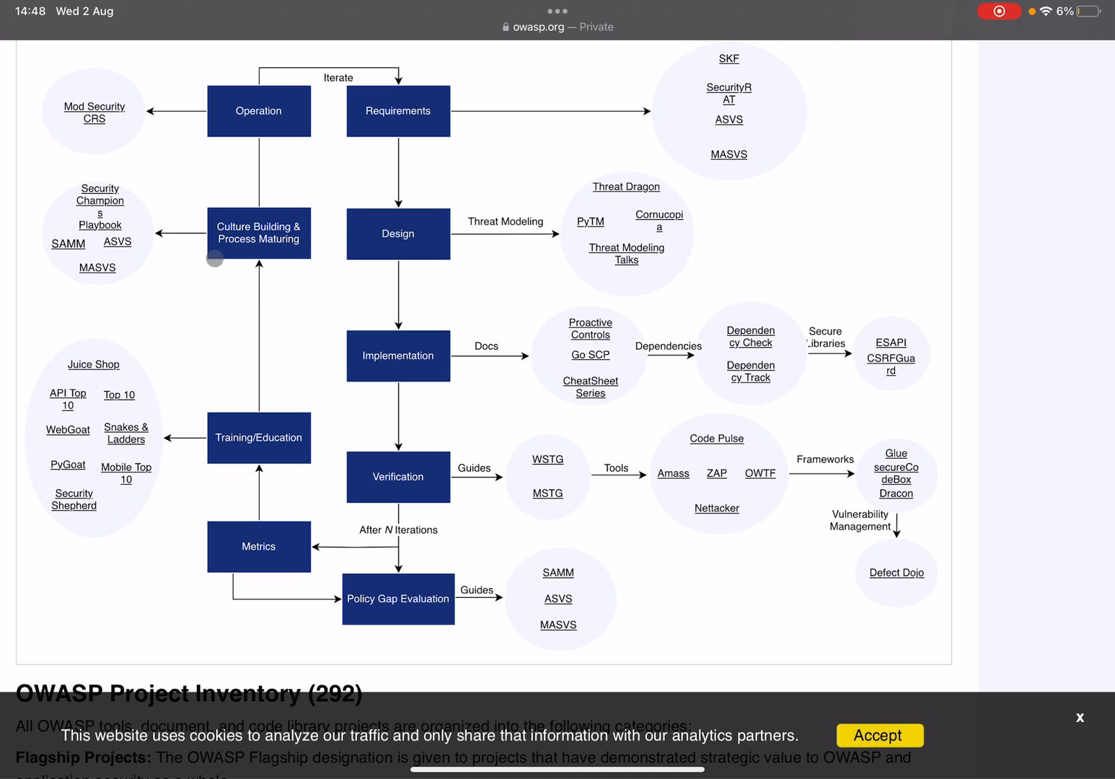
pyautogui.moveTo(315, 176)
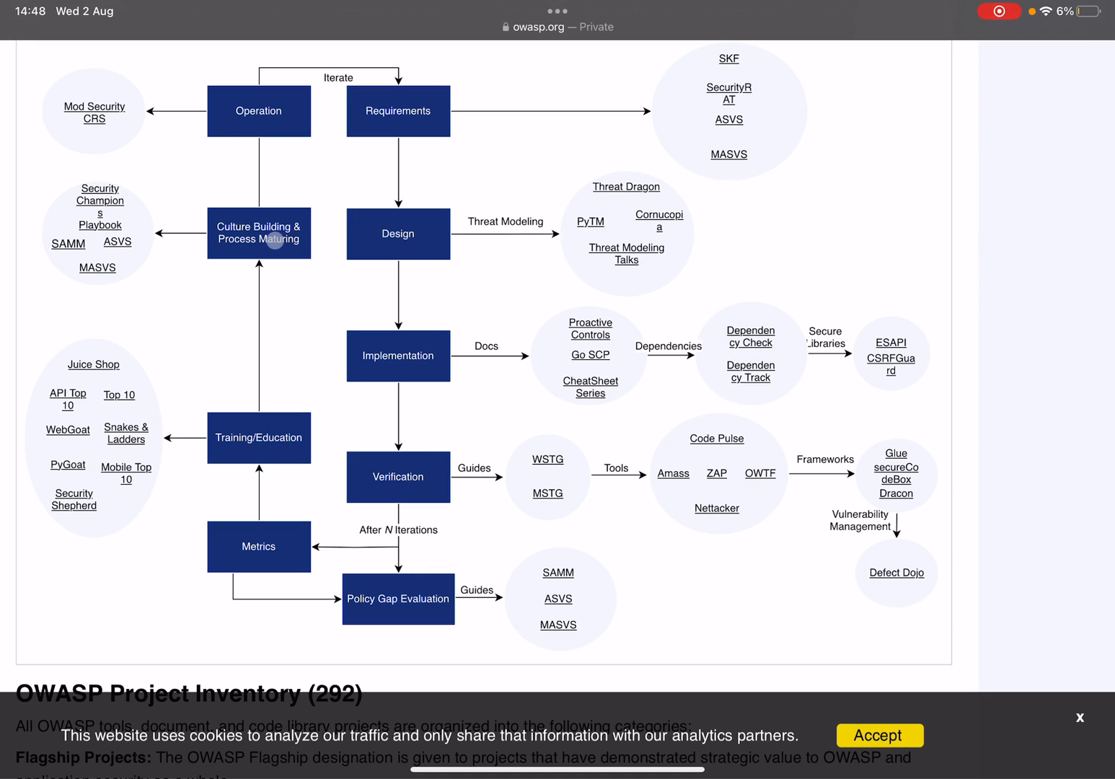
pyautogui.moveTo(273, 242)
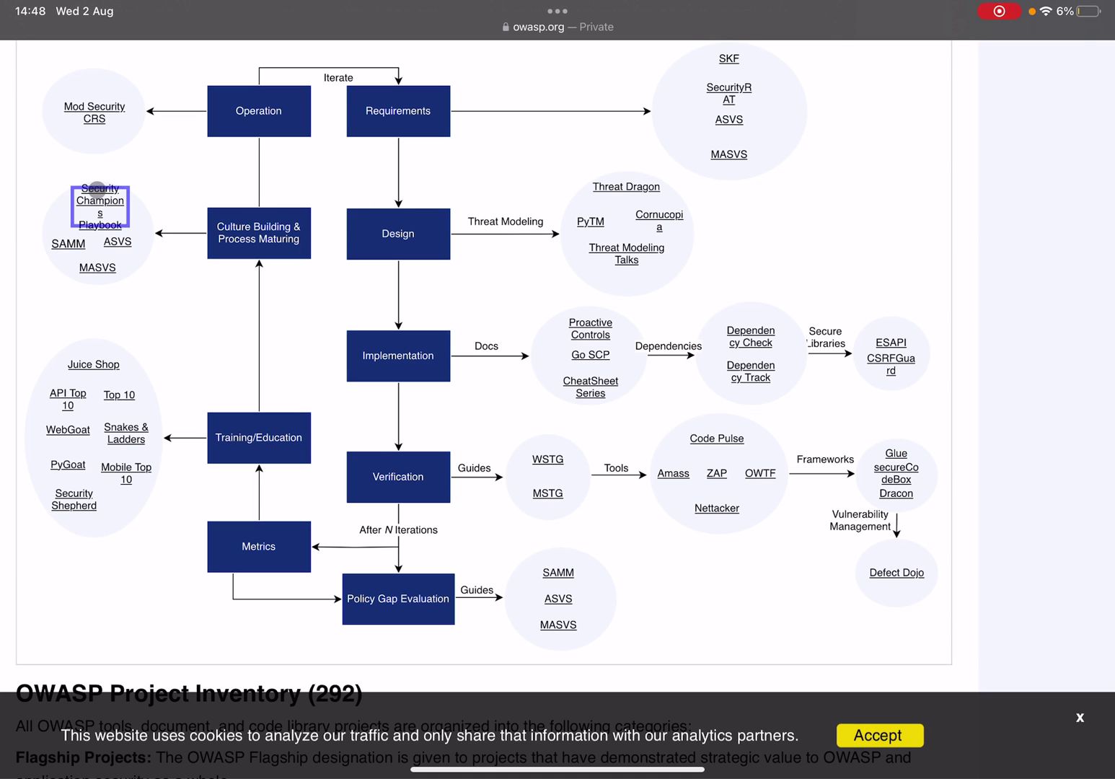
pyautogui.moveTo(99, 205)
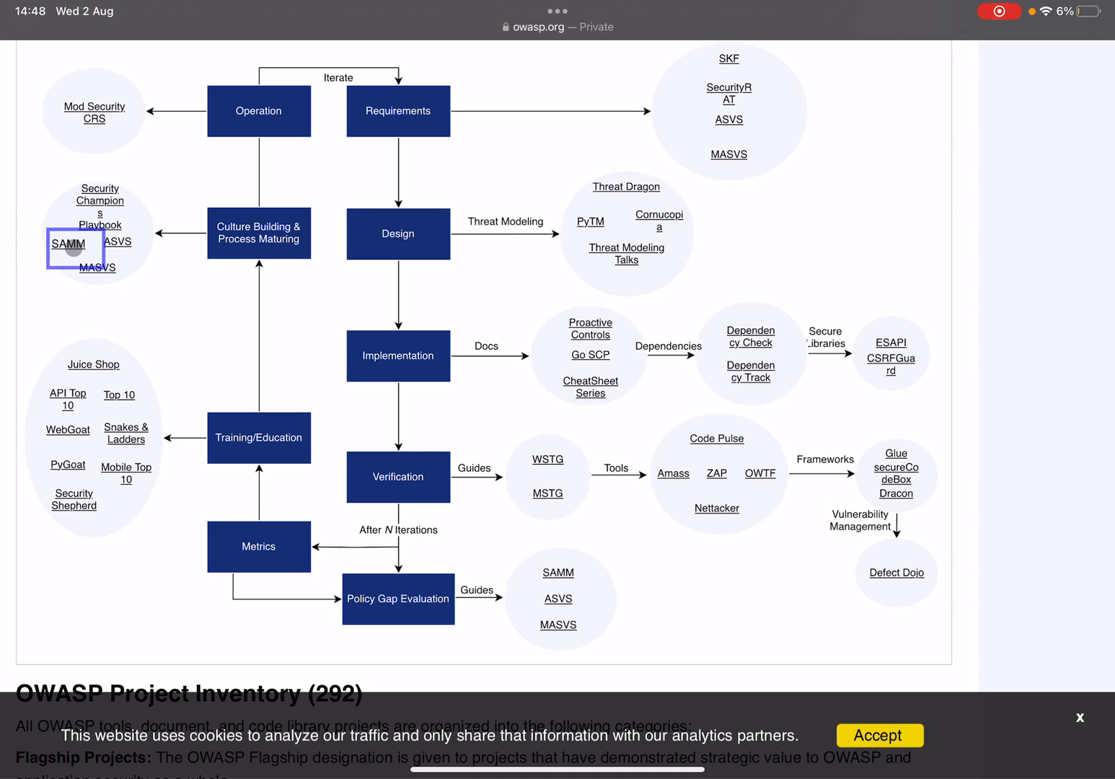
pyautogui.click(98, 269)
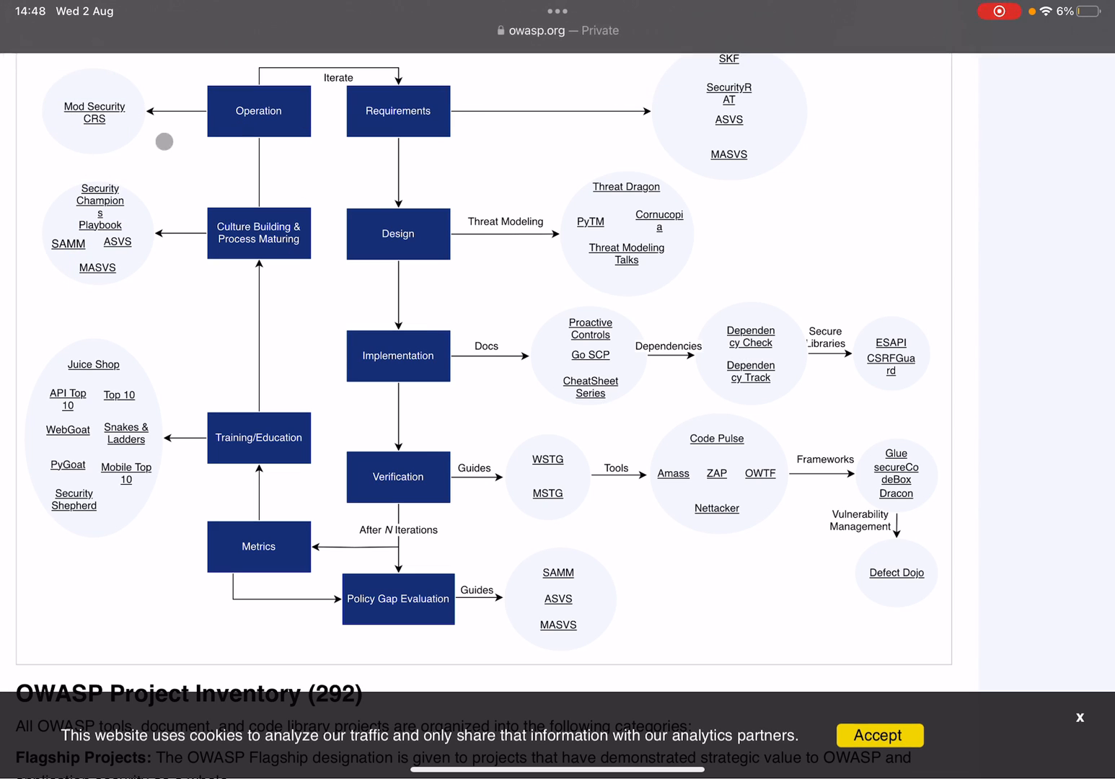
pyautogui.moveTo(147, 230)
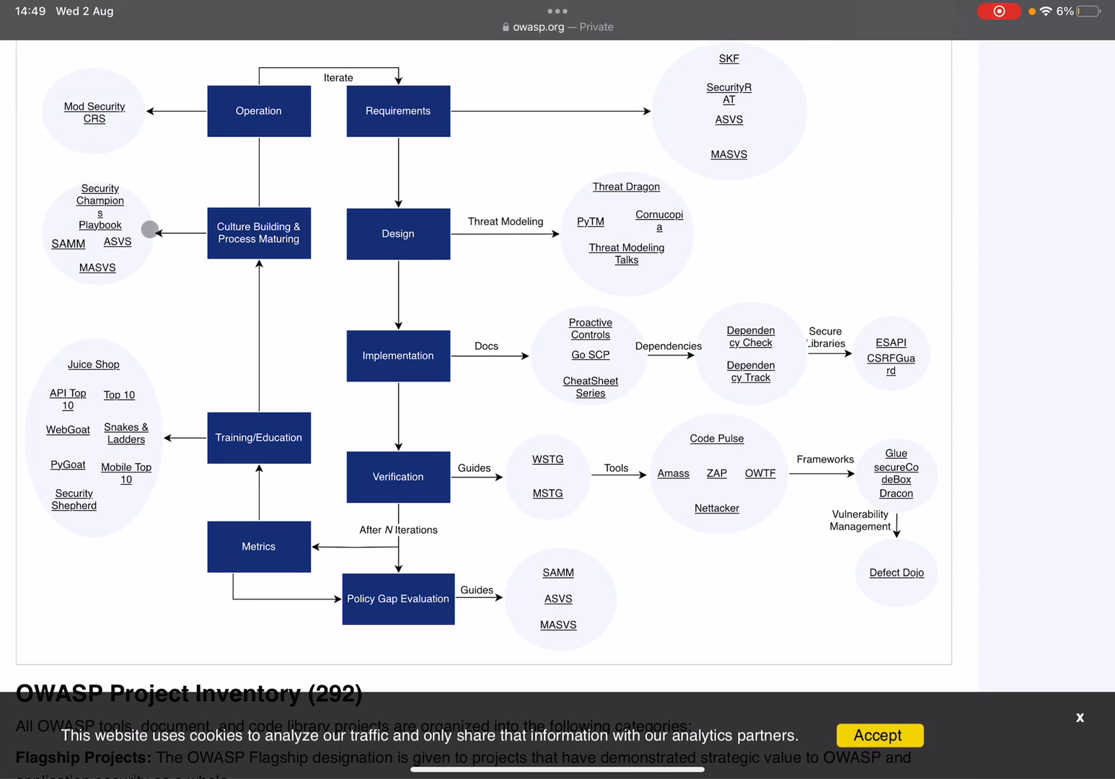
pyautogui.scroll(-3)
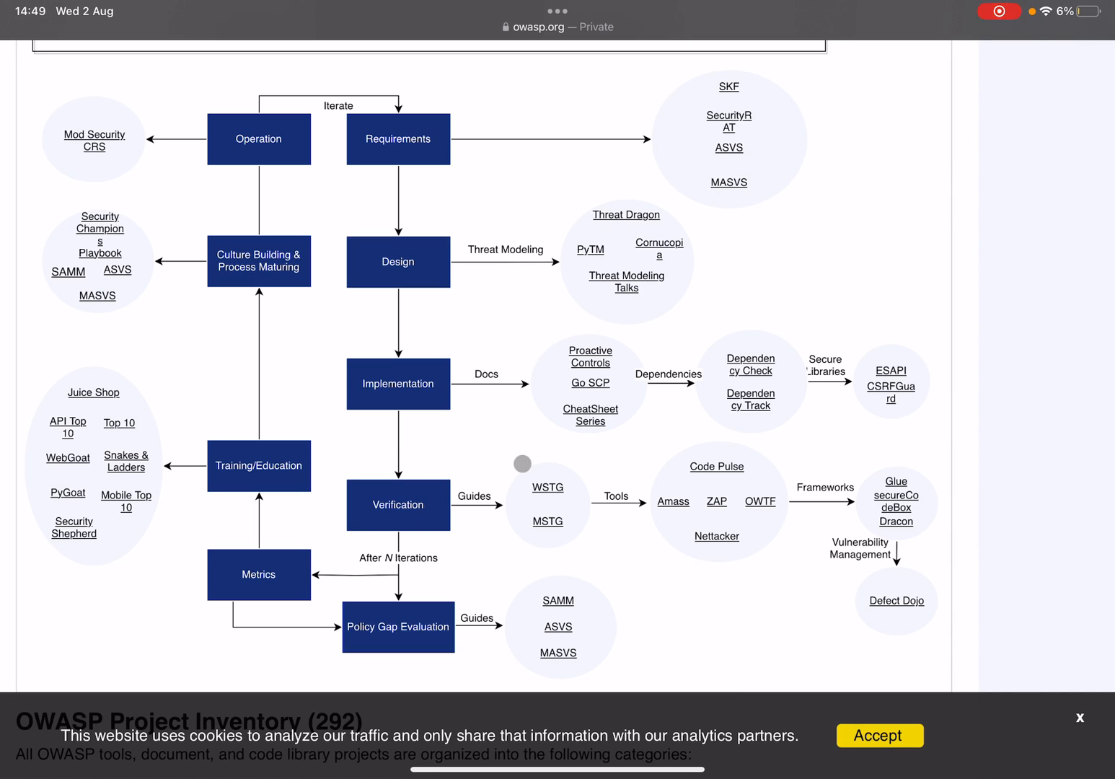
pyautogui.moveTo(715, 444)
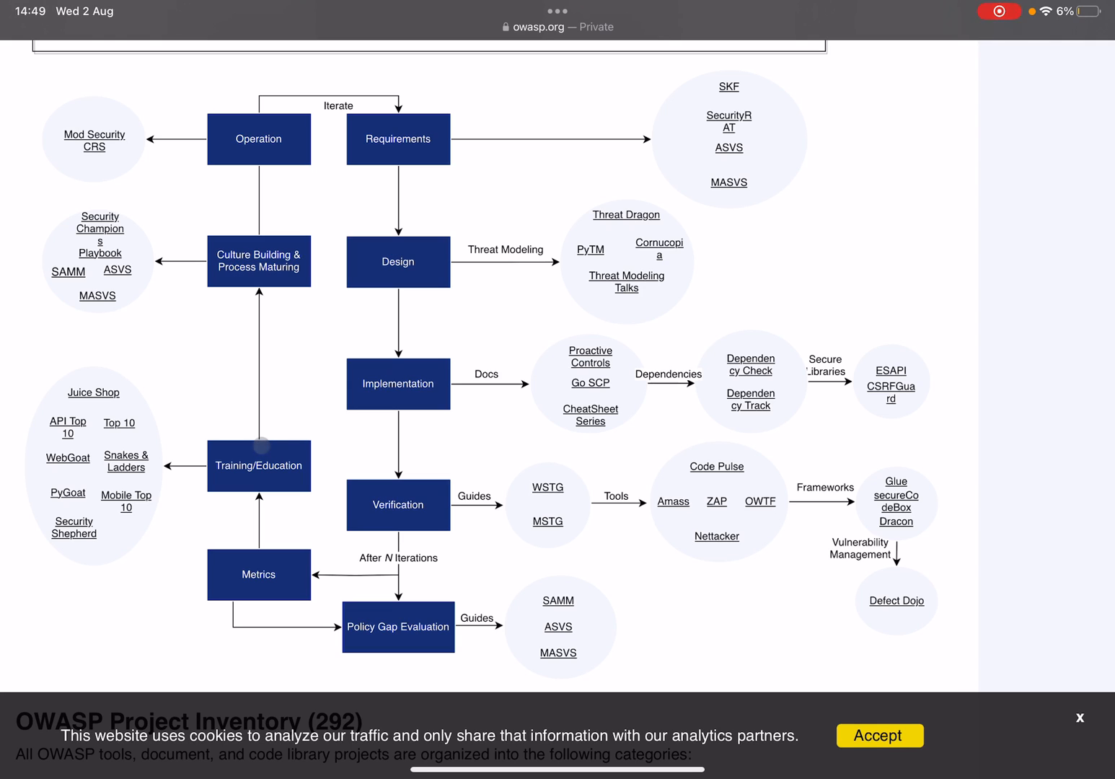
pyautogui.moveTo(170, 271)
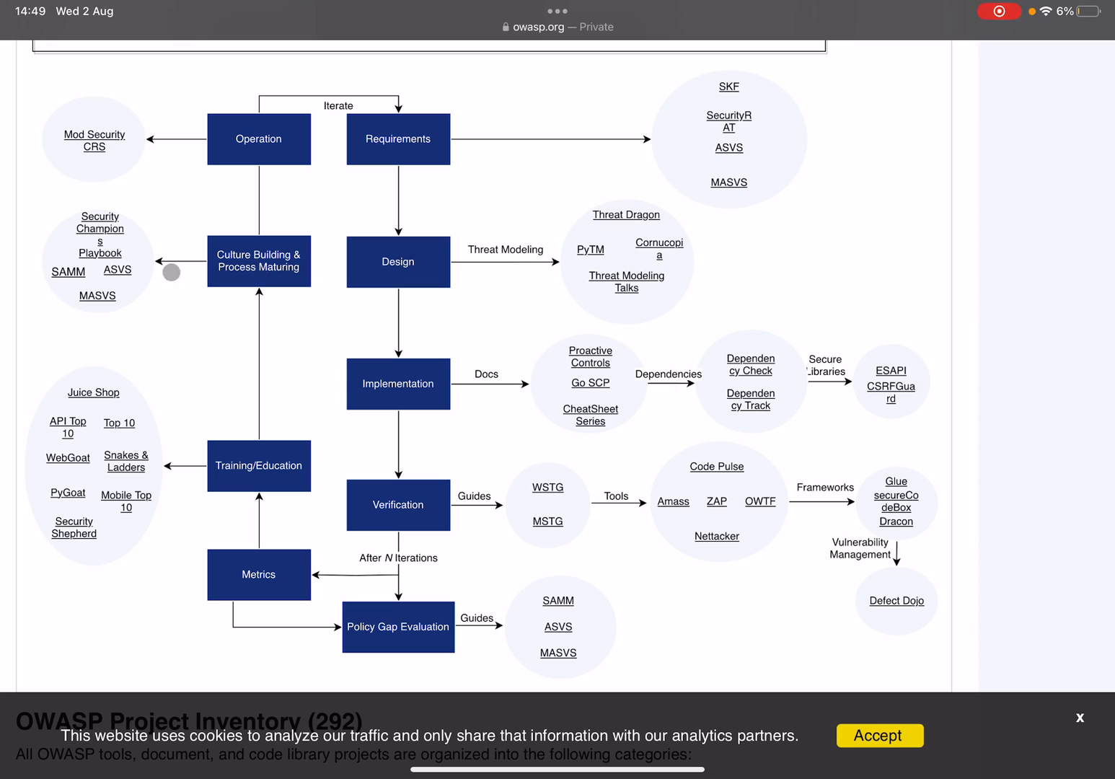
pyautogui.moveTo(816, 310)
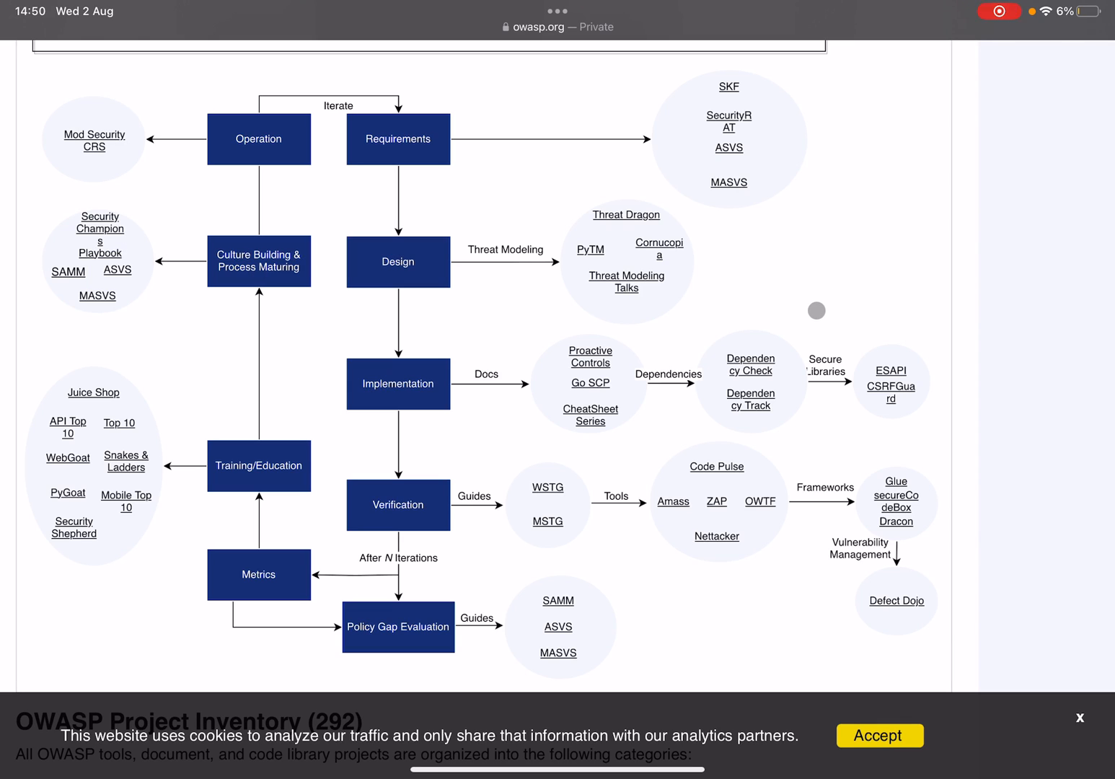